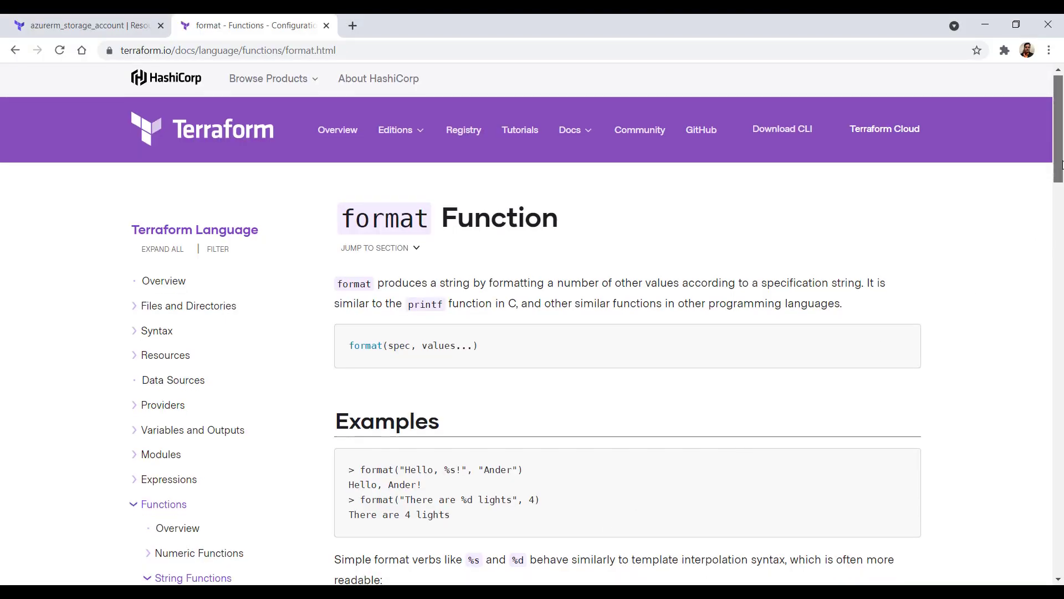
# Step: Change the naming comment to company-project-environment and add the hyphen-joined rg_name local
pyautogui.scroll(-3)
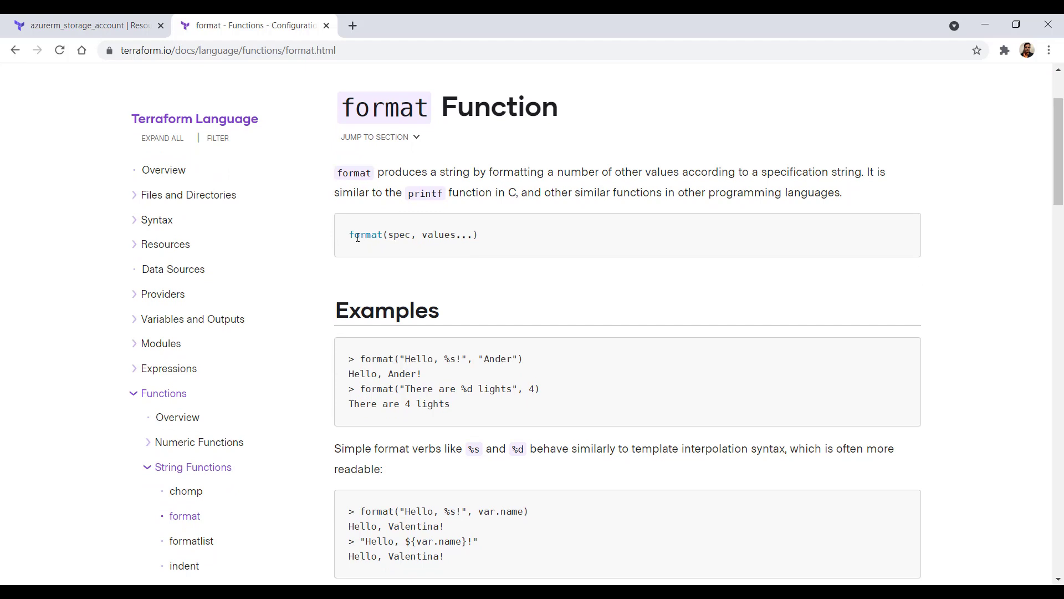
pyautogui.moveTo(399, 236)
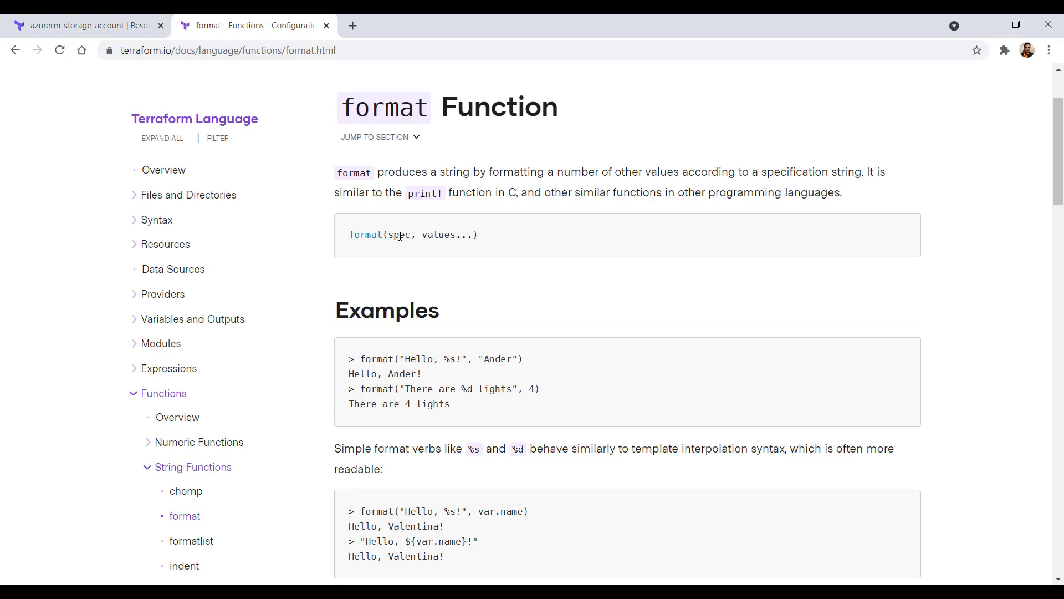
pyautogui.doubleClick(398, 234)
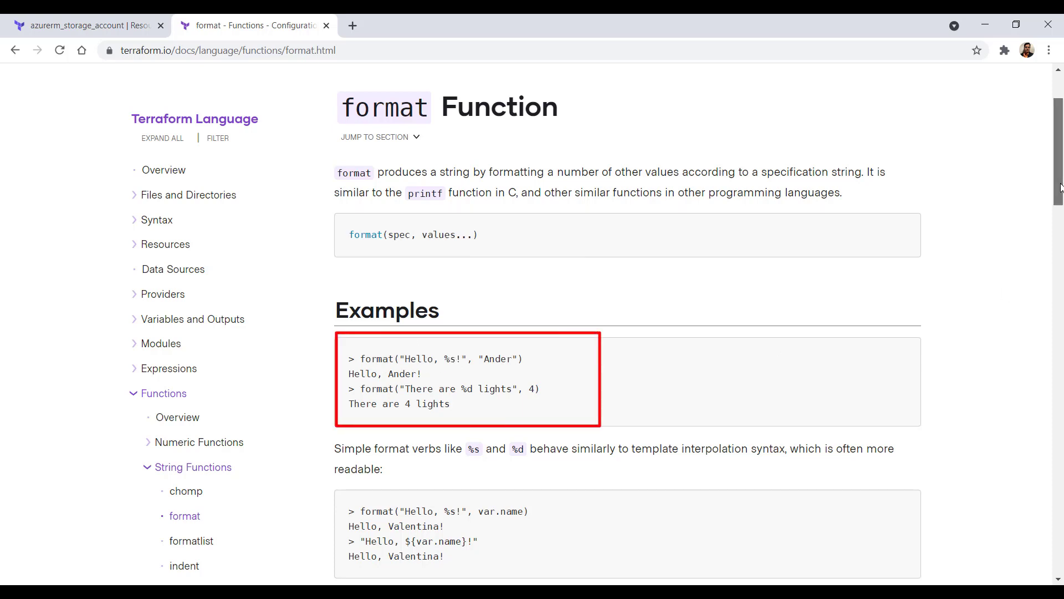
pyautogui.scroll(-3)
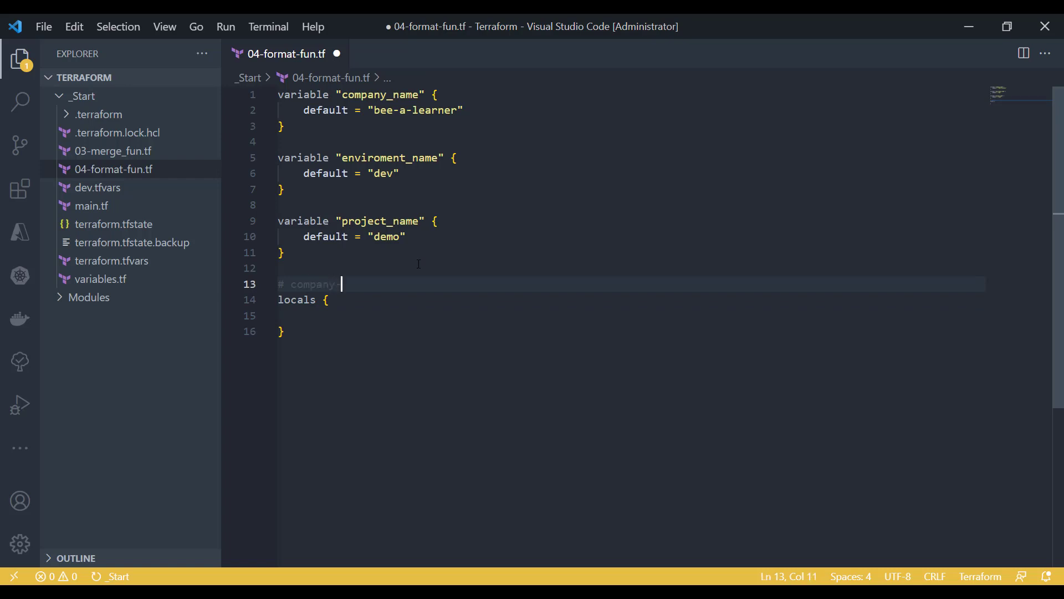
pyautogui.doubleClick(360, 284)
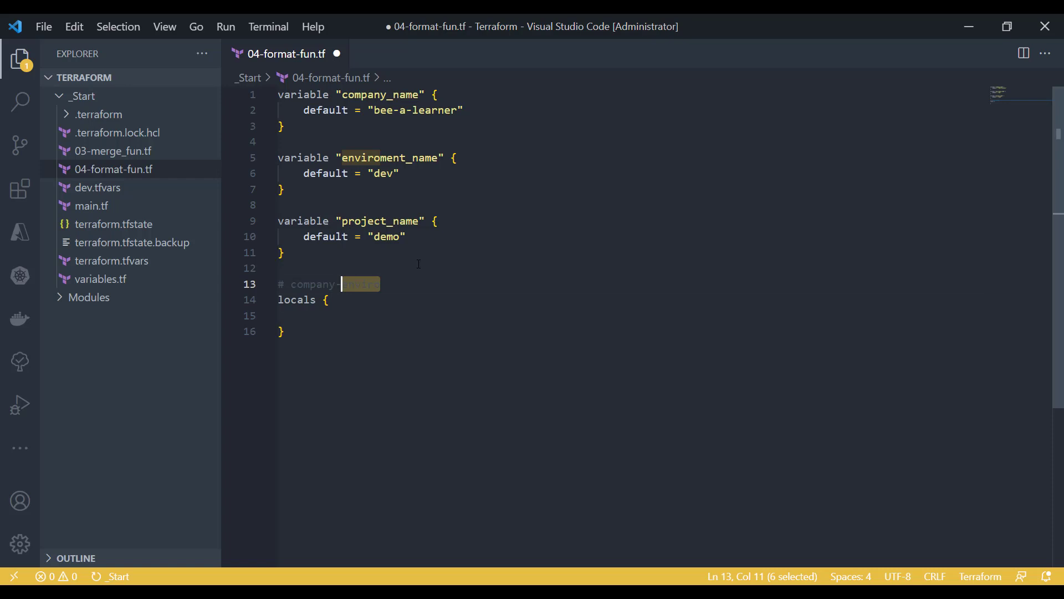
pyautogui.write('project-')
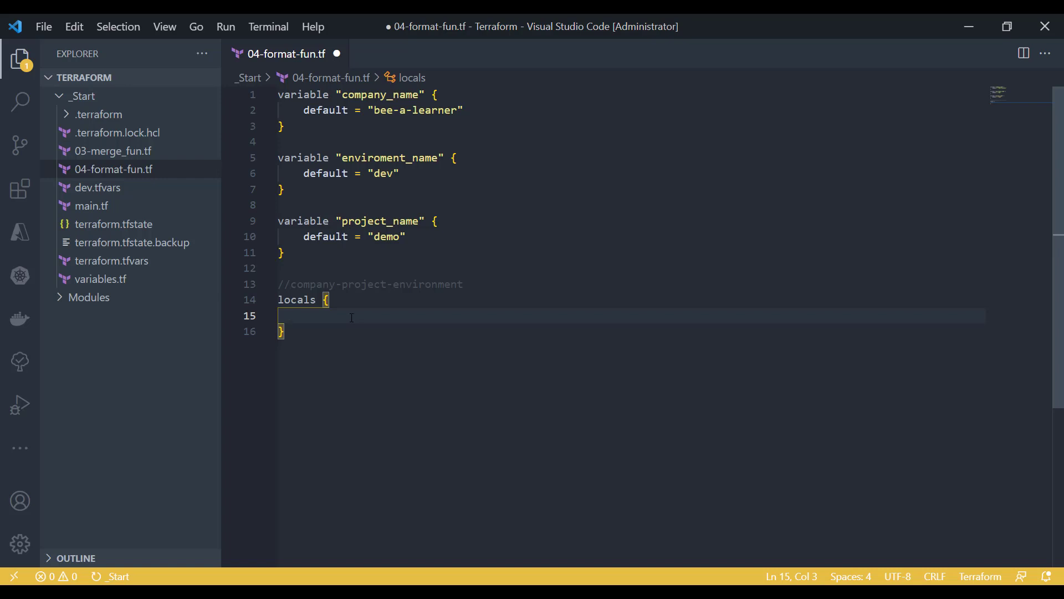
pyautogui.write('rg_name = "${var.company_name}-${var.project_name}-${var.enviroment_name}"')
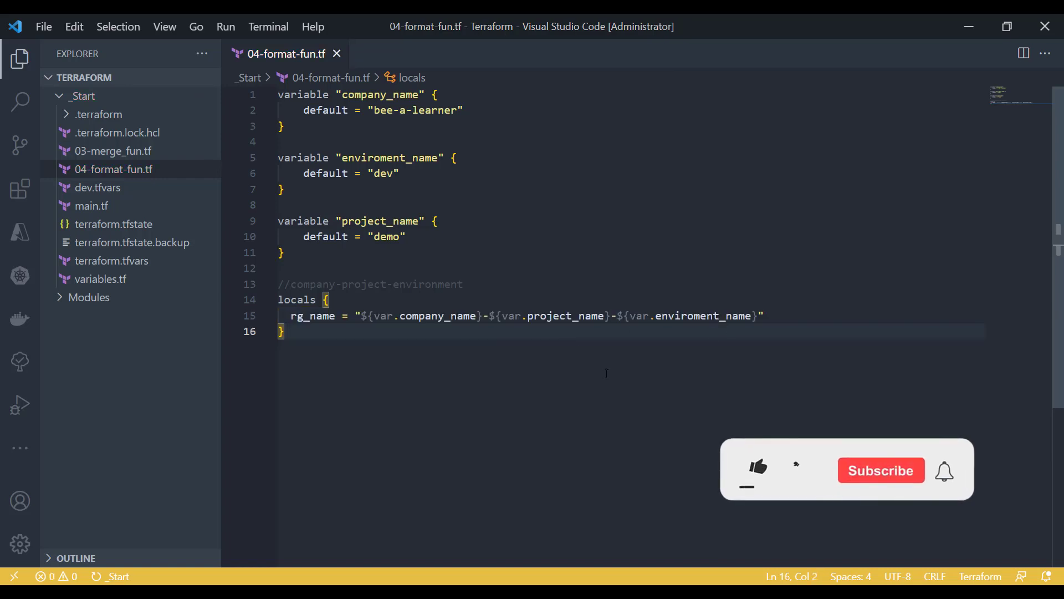
pyautogui.write('output "rg_name" {')
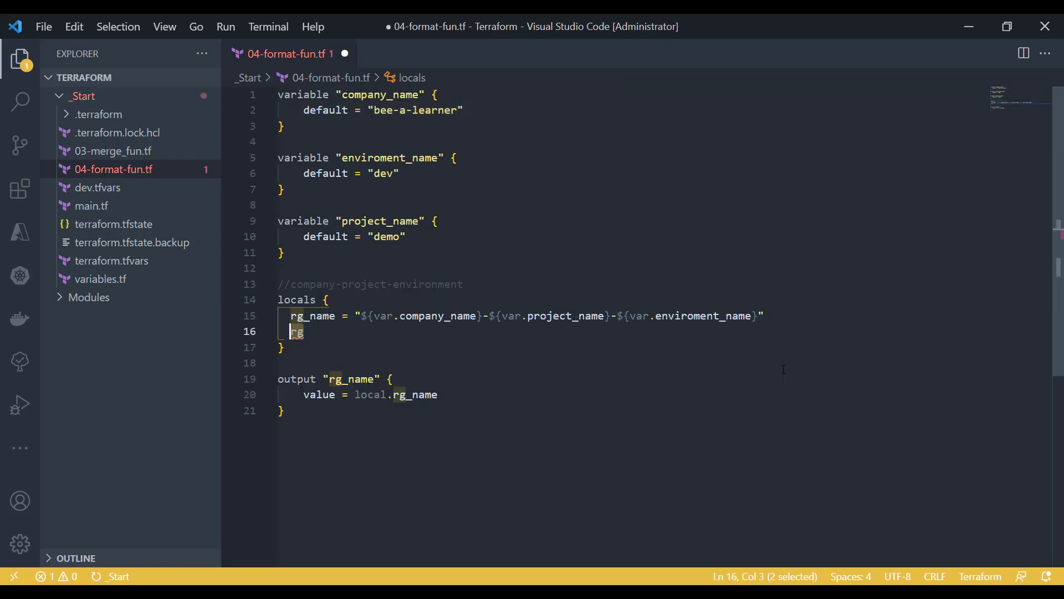
# Step: Write rg_name_1 = format("%s-%s-%s", var.company_name, ...) in locals
pyautogui.write('g')
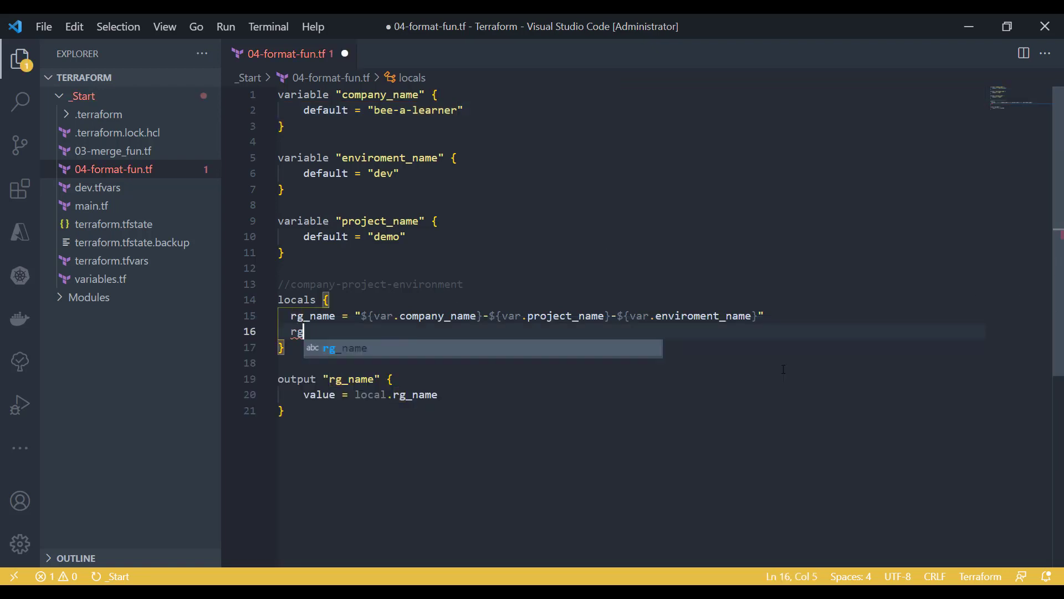
pyautogui.write('_name_1 = format(')
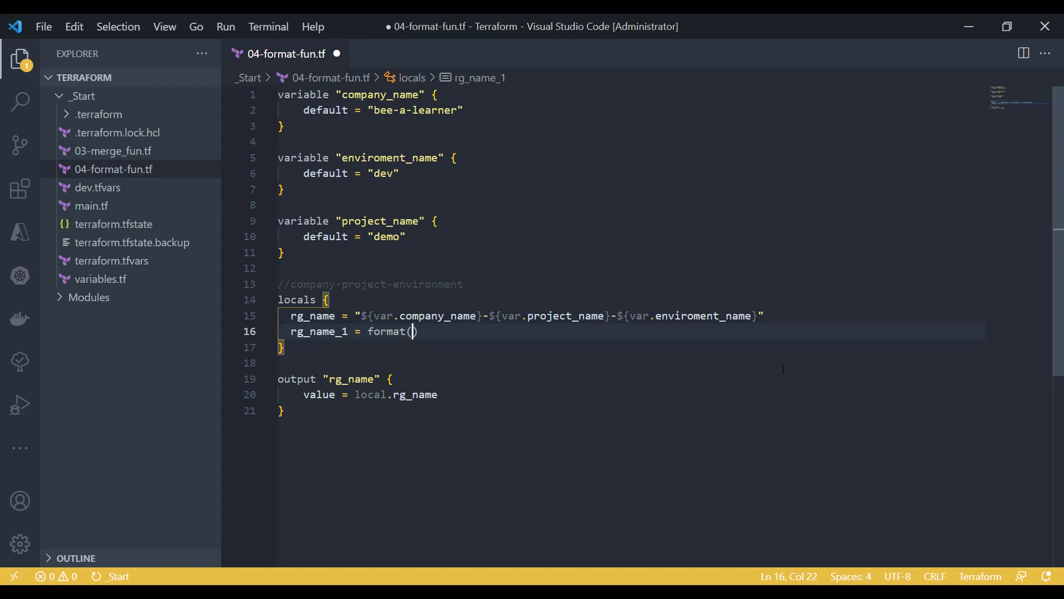
pyautogui.write('""')
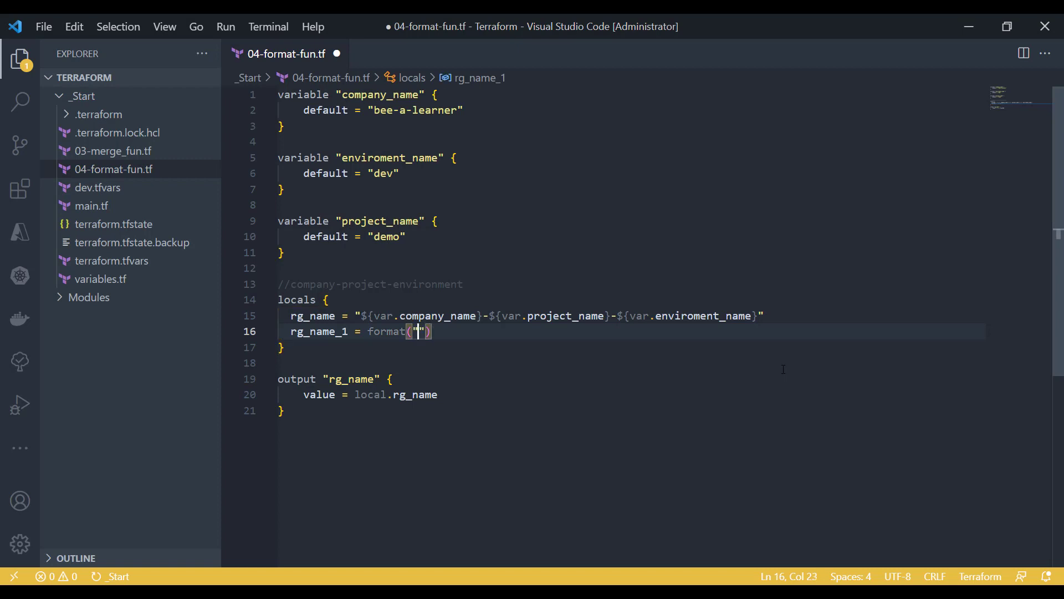
pyautogui.write('%s')
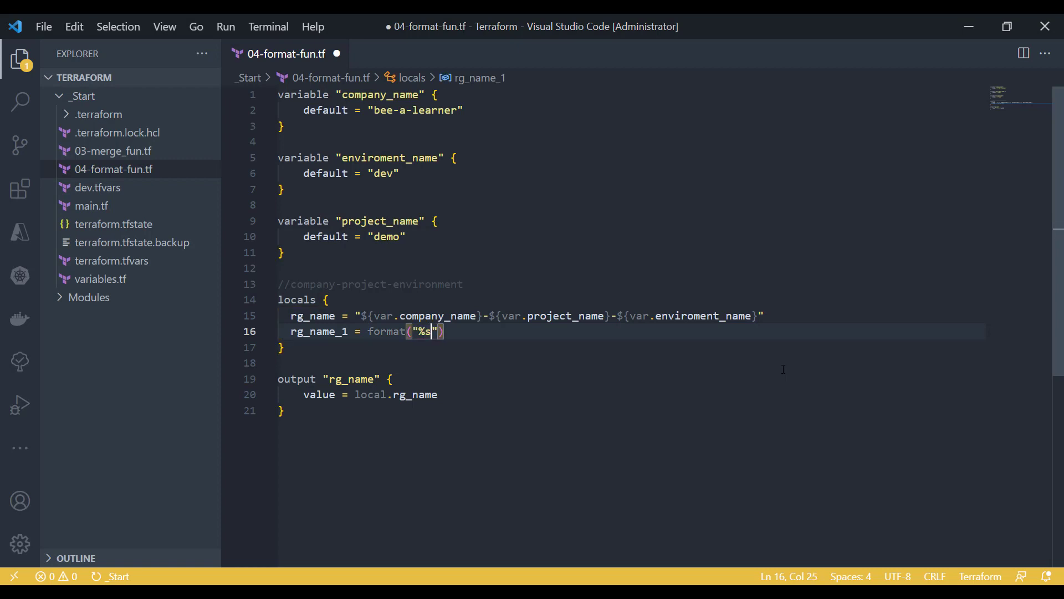
pyautogui.write('-%s')
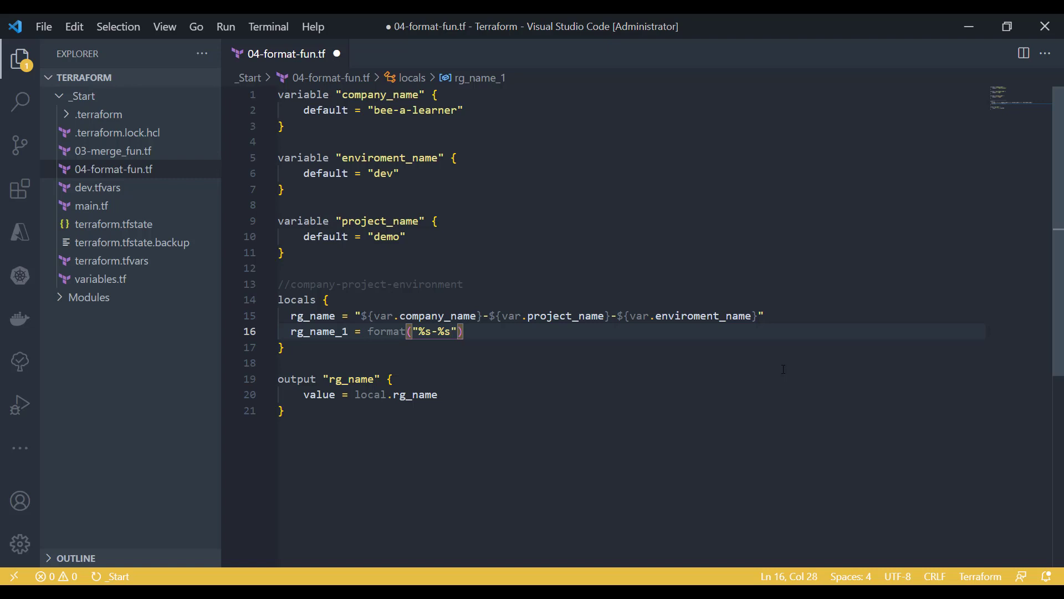
pyautogui.write('-%s')
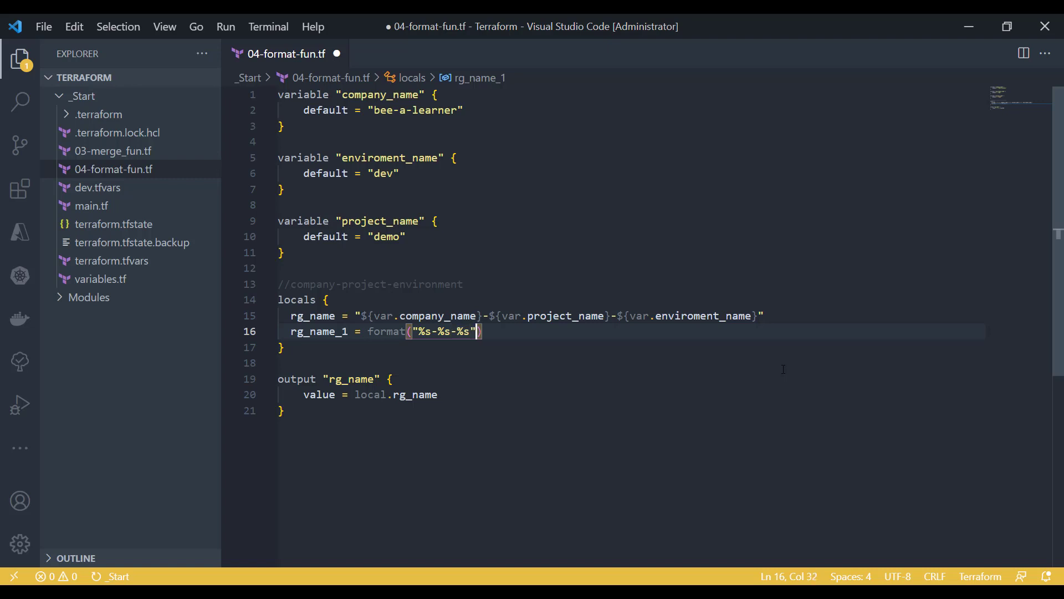
pyautogui.write(',')
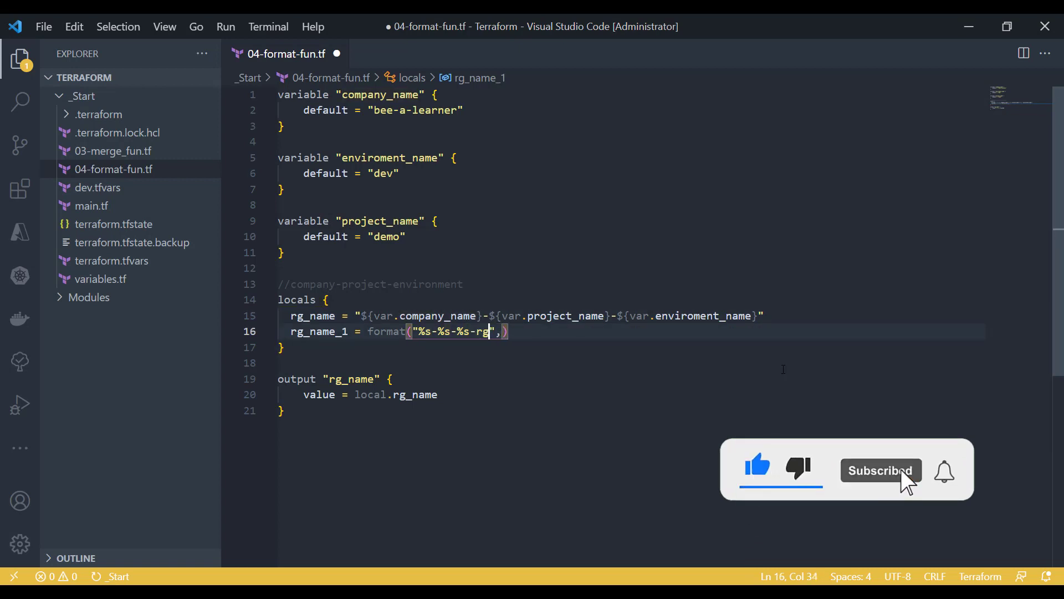
pyautogui.click(476, 315)
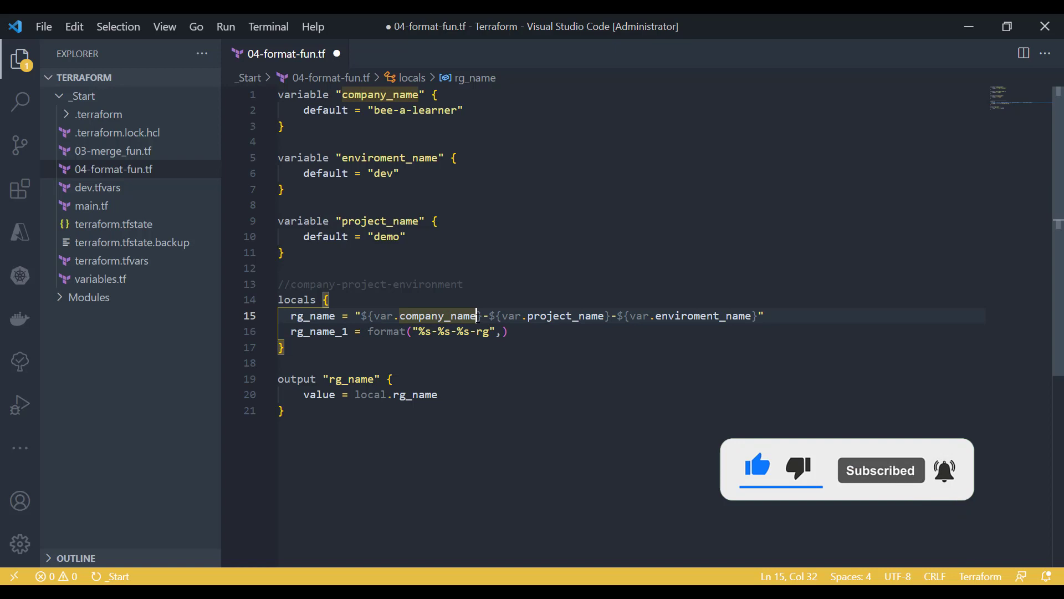
pyautogui.click(500, 332)
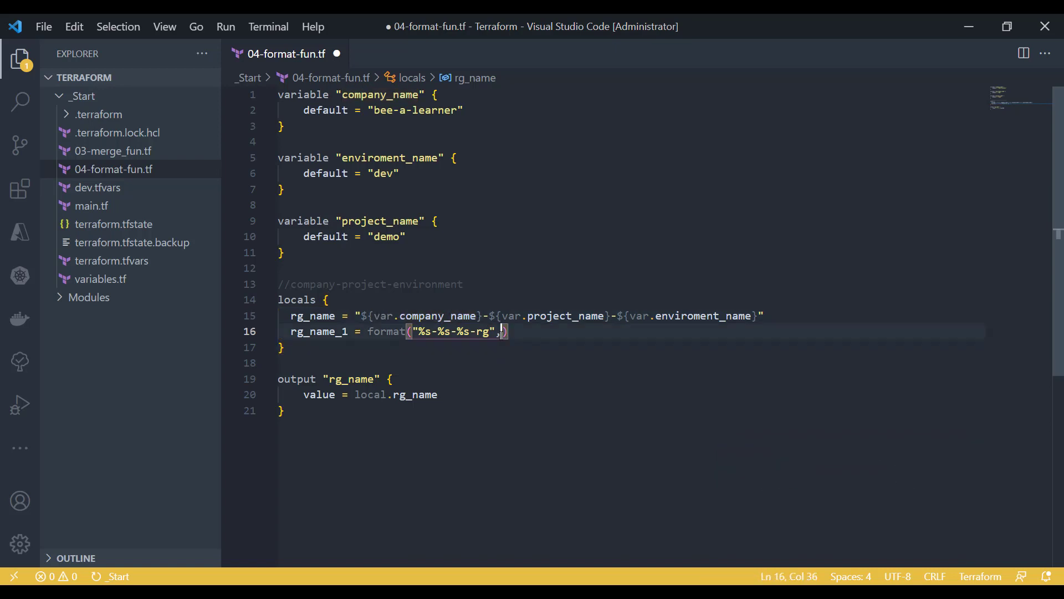
pyautogui.write('var.company_name')
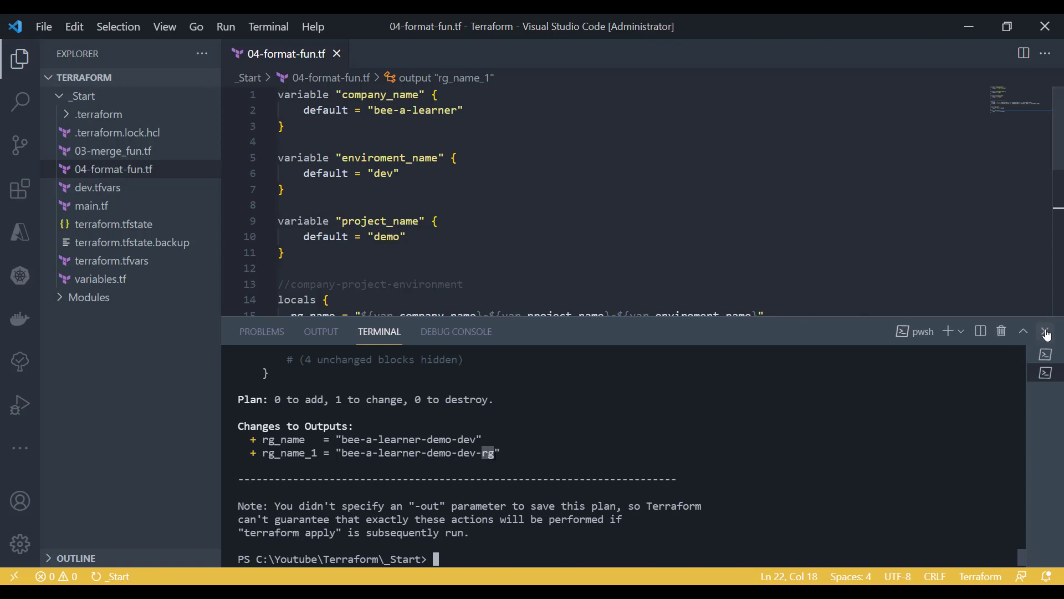
# Step: Close the terminal panel and select rg_name_1 in its output block
pyautogui.click(1046, 332)
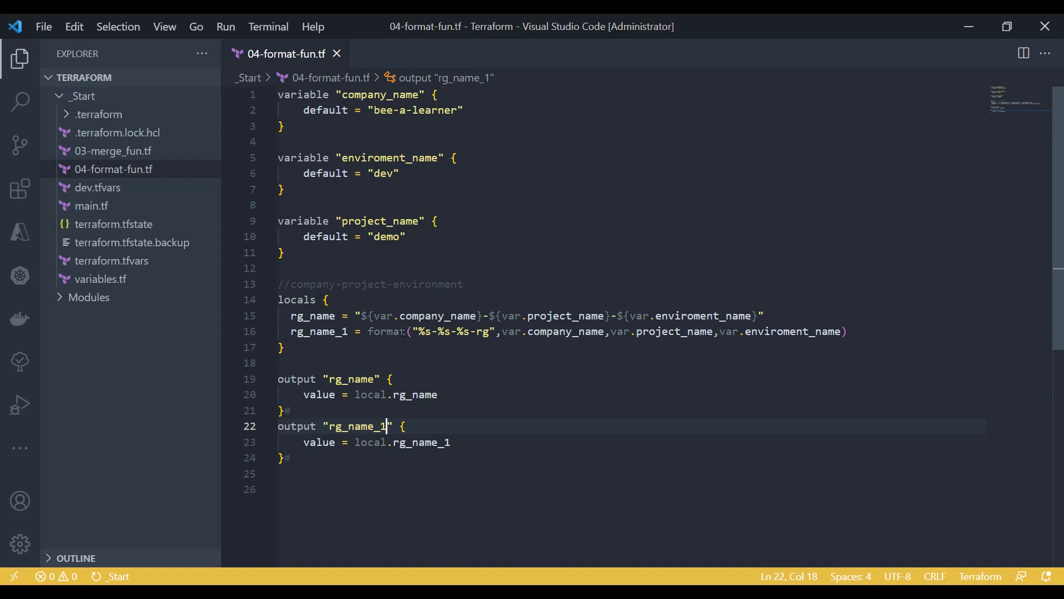
pyautogui.doubleClick(385, 331)
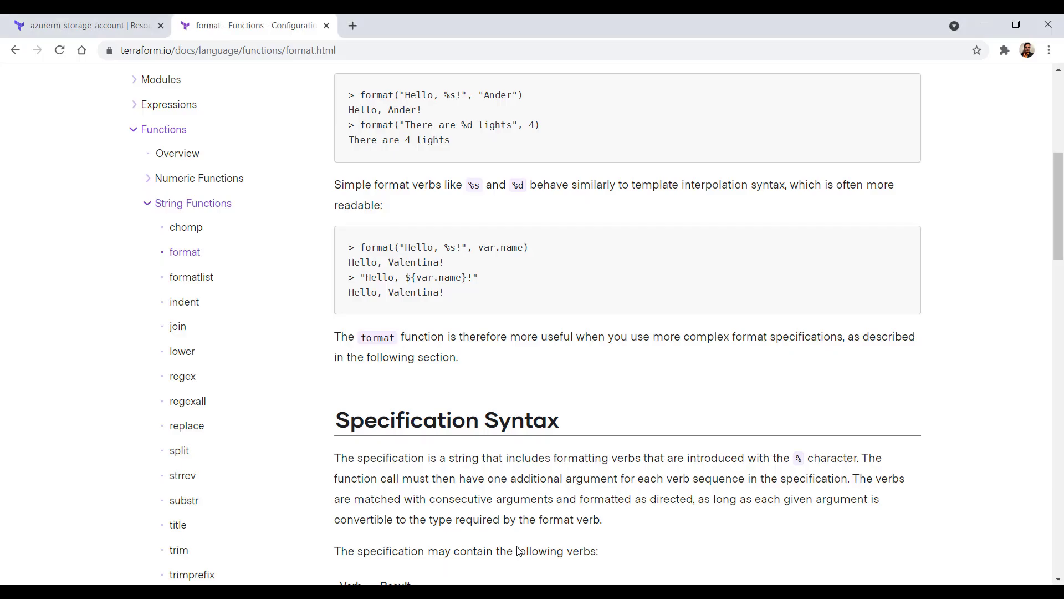
pyautogui.scroll(-3)
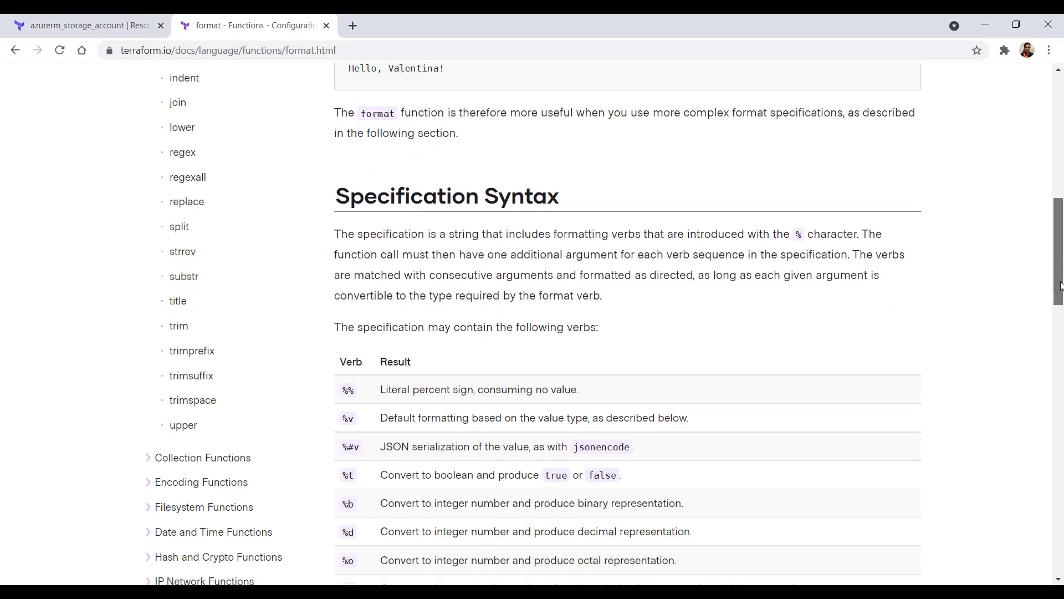
pyautogui.scroll(-3)
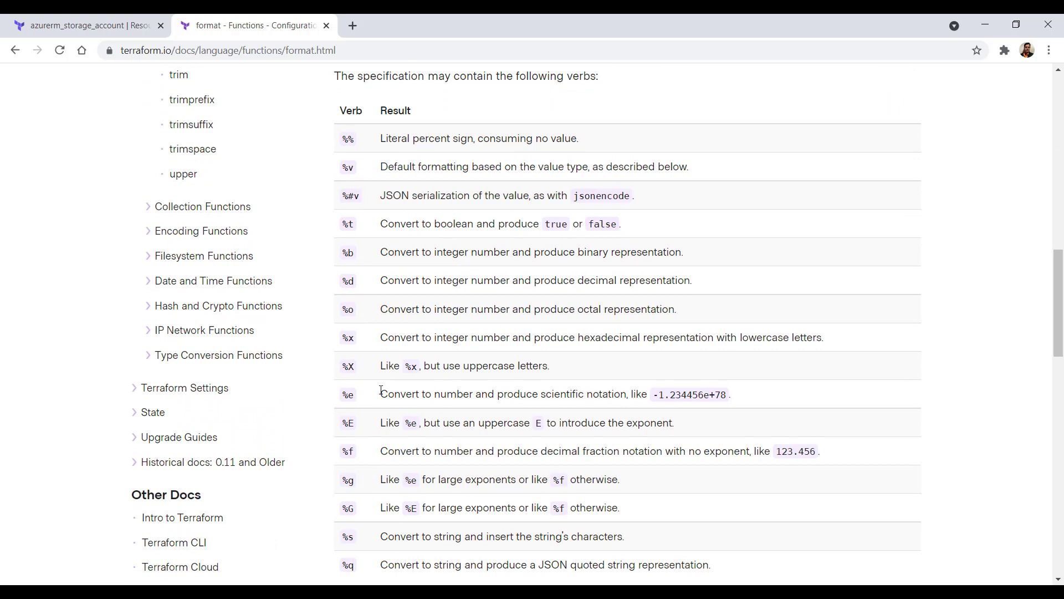
pyautogui.moveTo(380, 399)
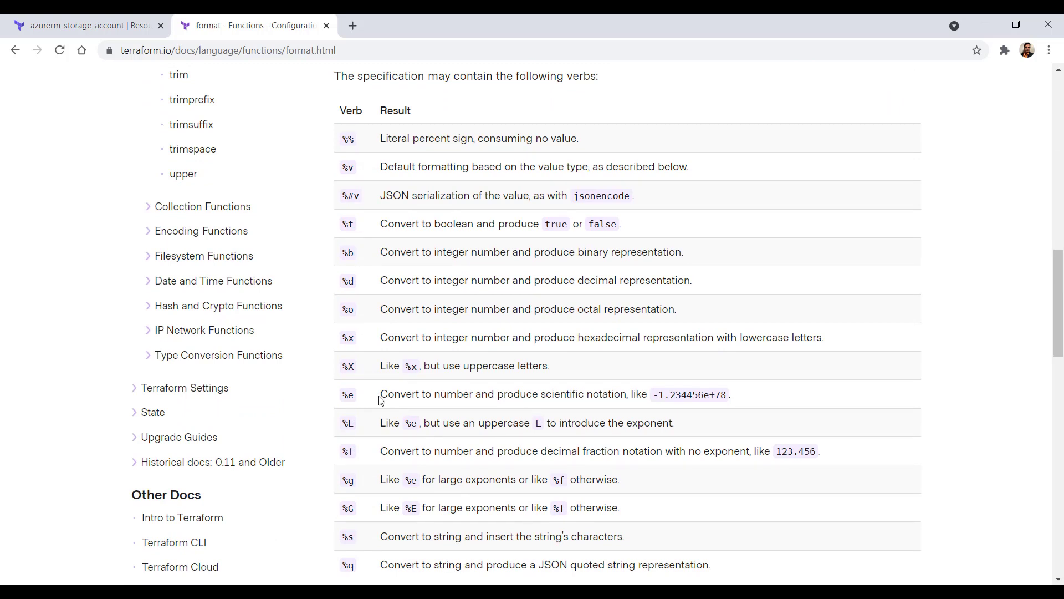
pyautogui.moveTo(365, 553)
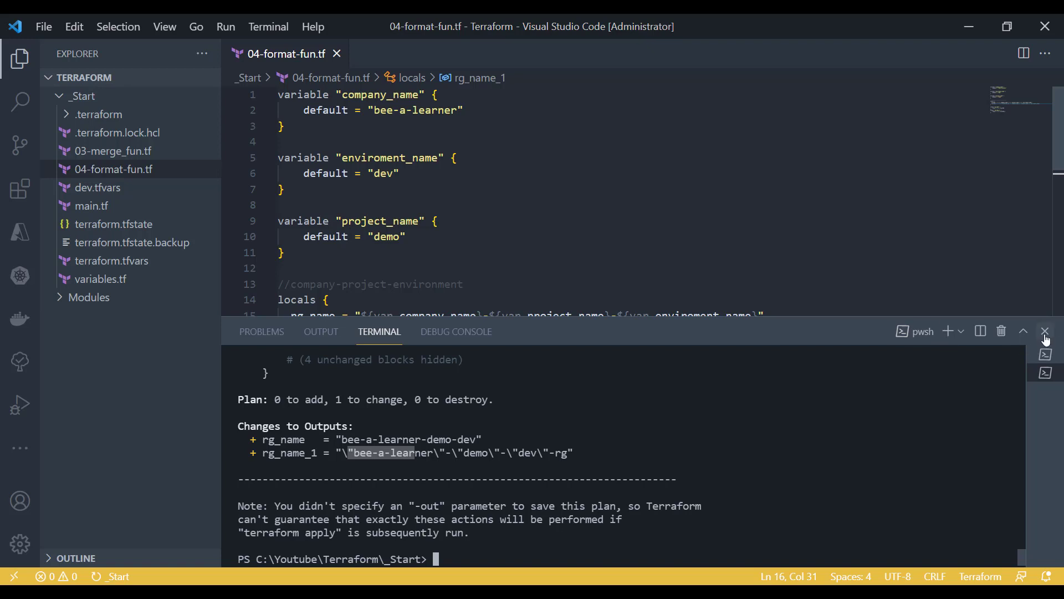
# Step: Dismiss the plan output panel and return to the editor
pyautogui.click(1046, 331)
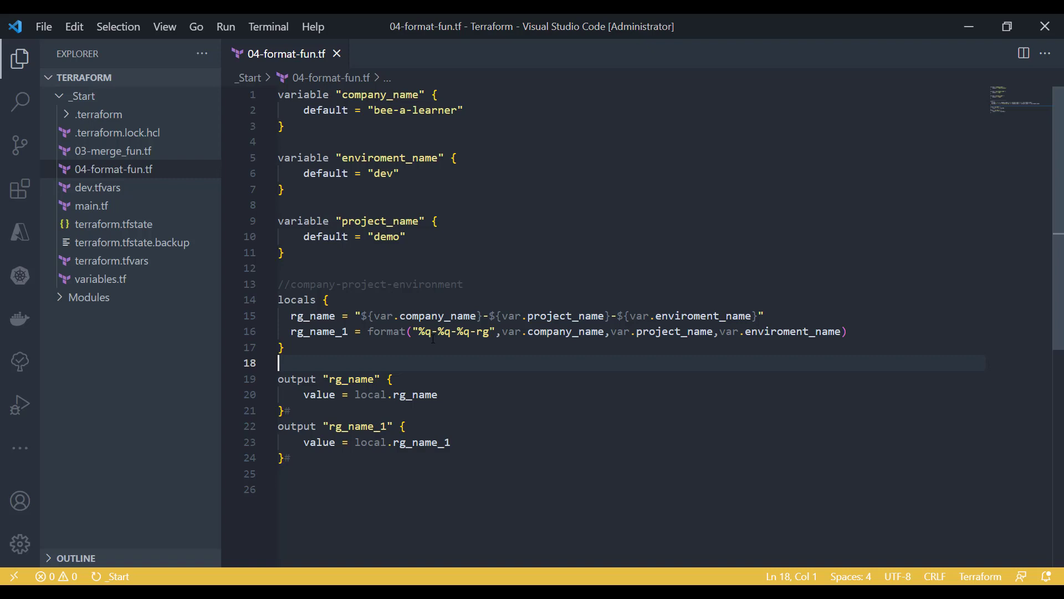
pyautogui.click(848, 332)
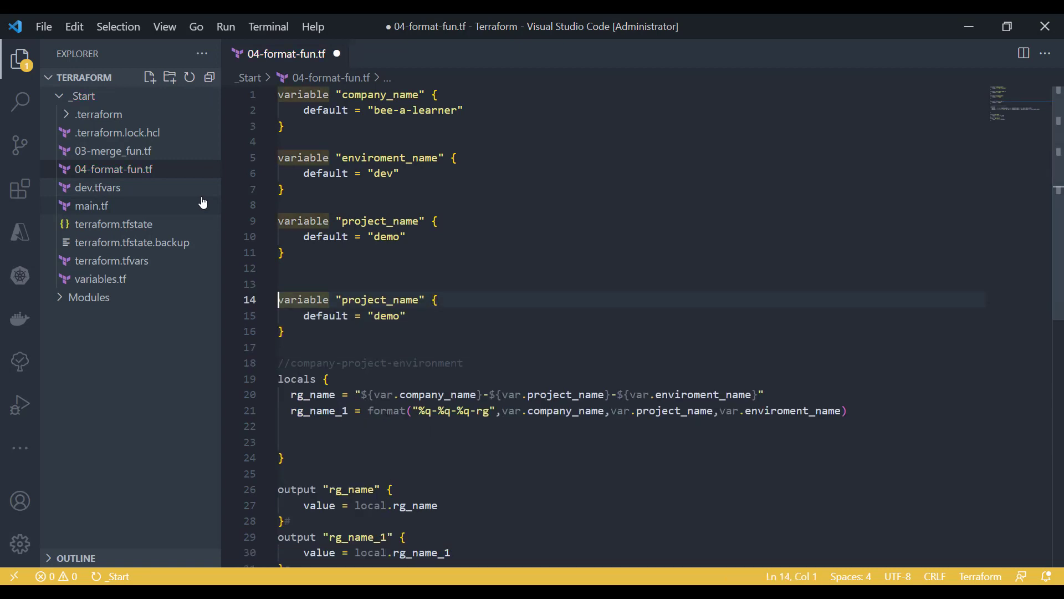
# Step: Rename the duplicated variable to ad_groups with default ["admin", "contributor", "reader"] and save
pyautogui.doubleClick(381, 300)
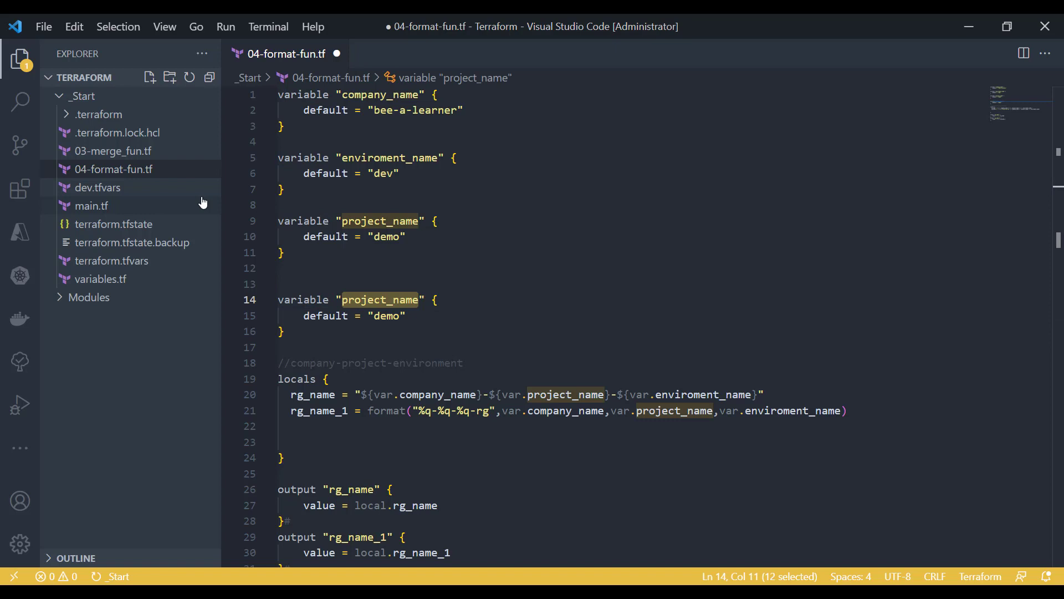
pyautogui.write('a')
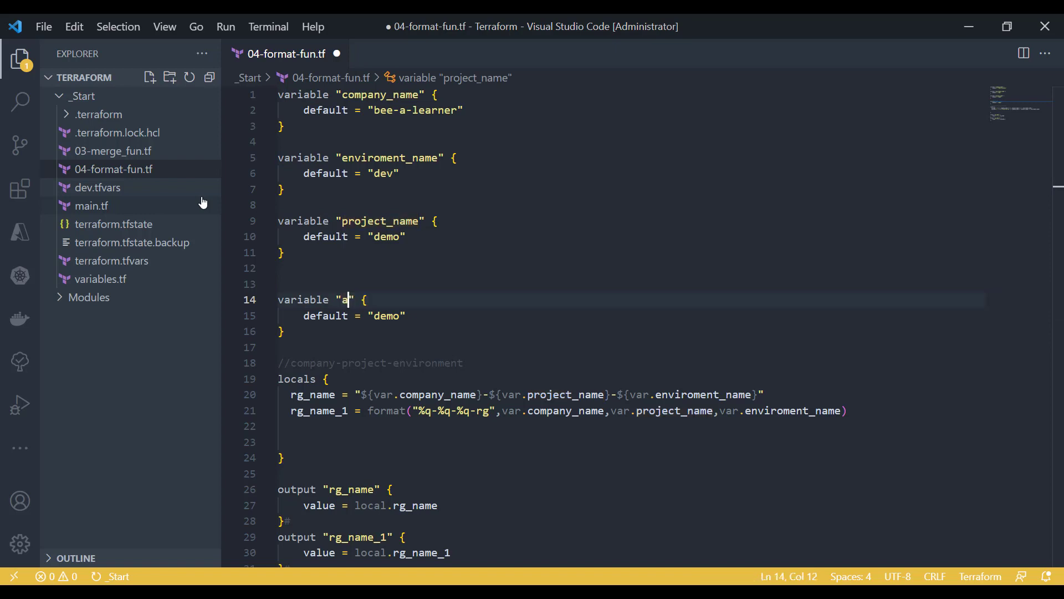
pyautogui.write('d_groups')
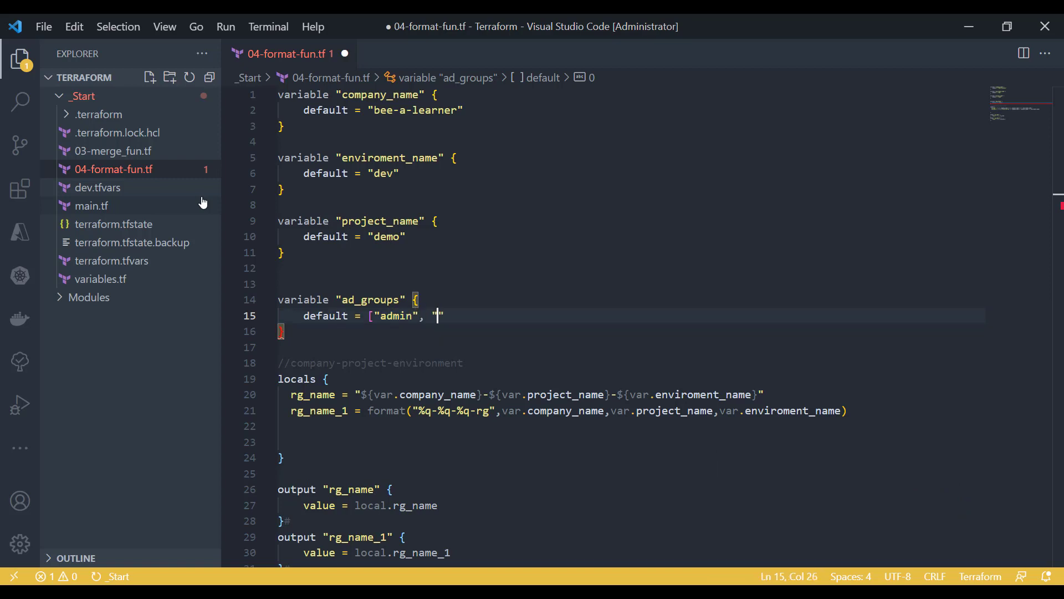
pyautogui.write('contr')
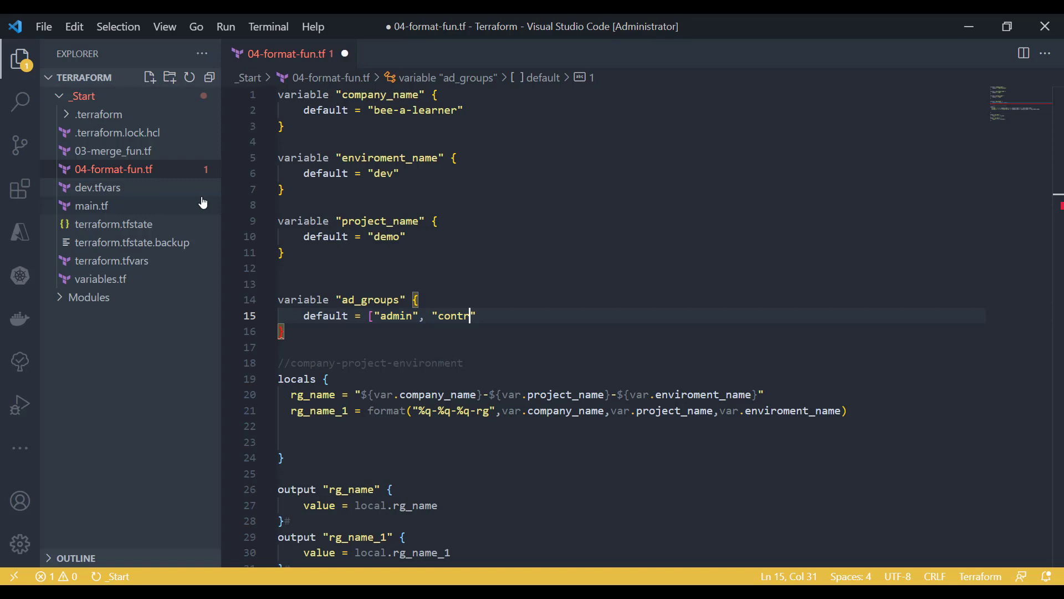
pyautogui.write('butor", "re"')
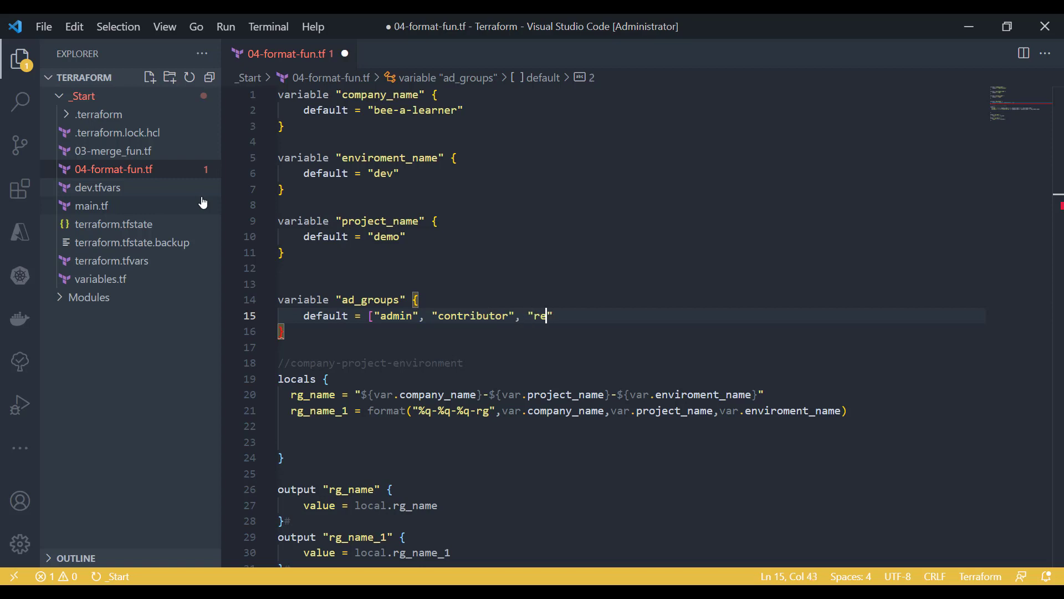
pyautogui.write('ader"]')
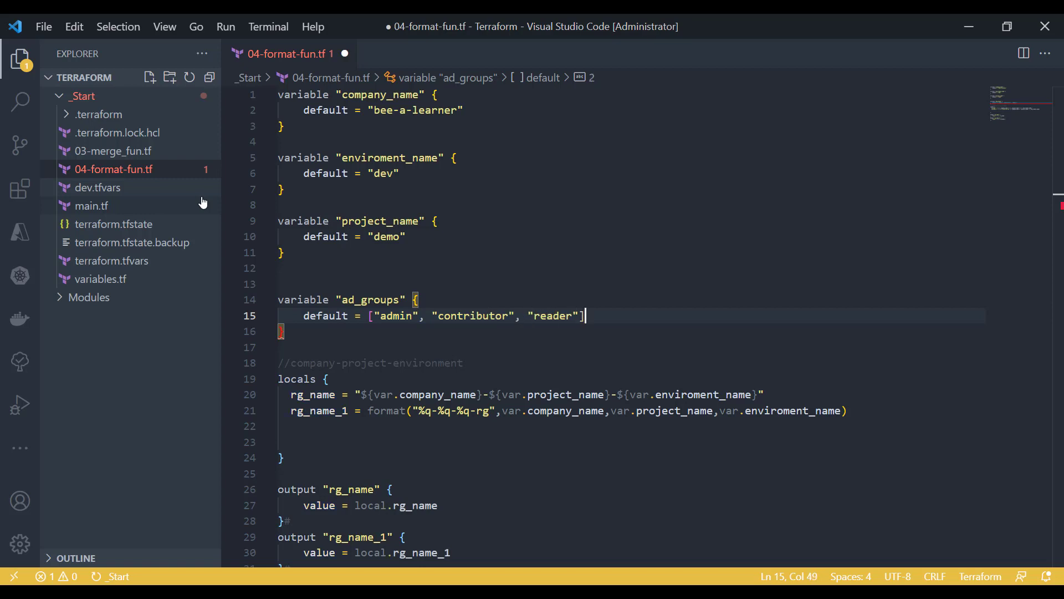
pyautogui.press('ctrl+s')
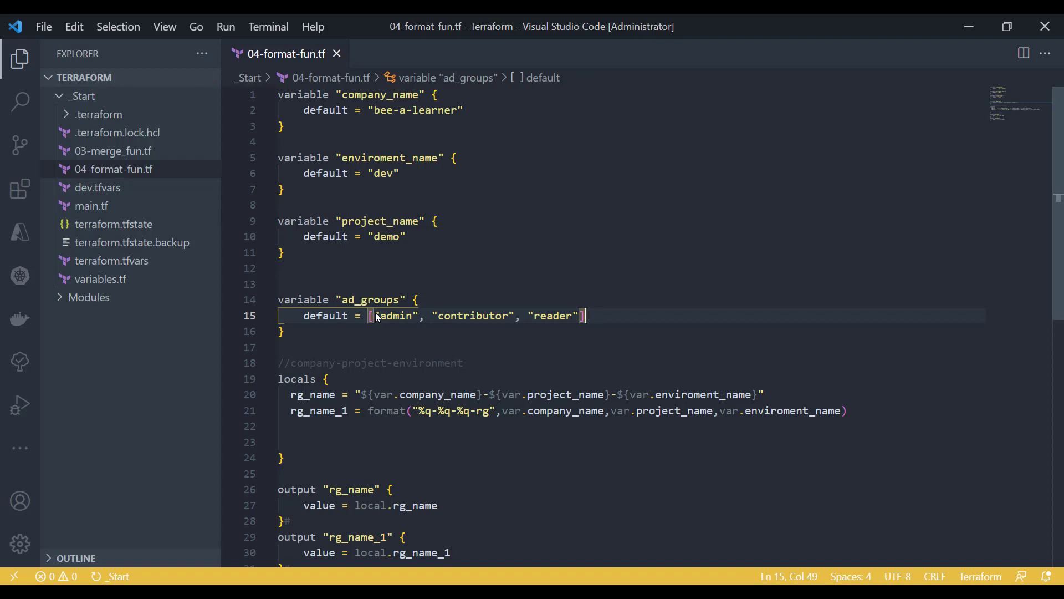
pyautogui.moveTo(407, 323)
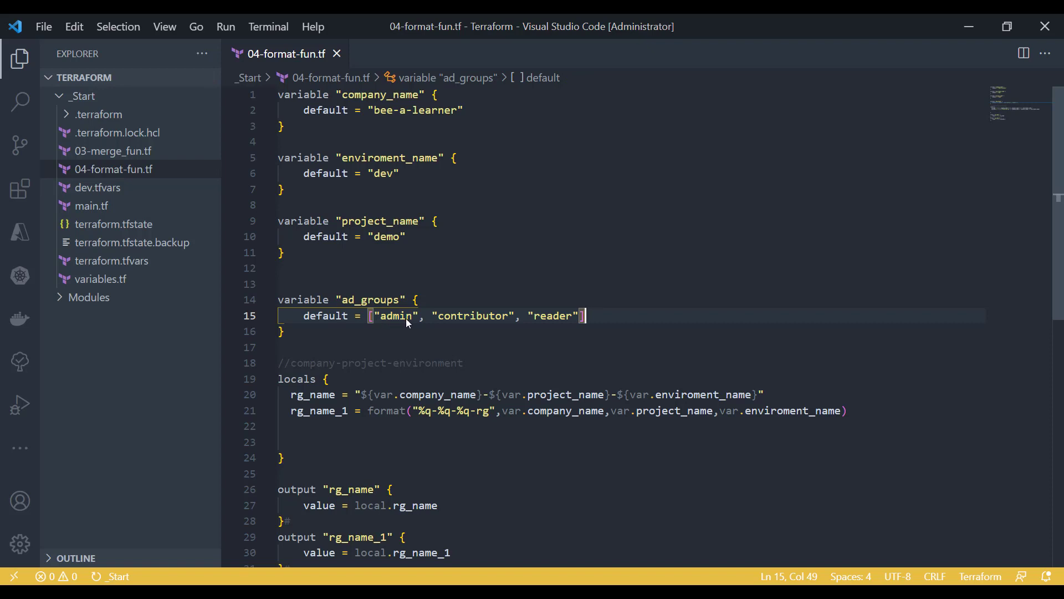
pyautogui.moveTo(377, 311)
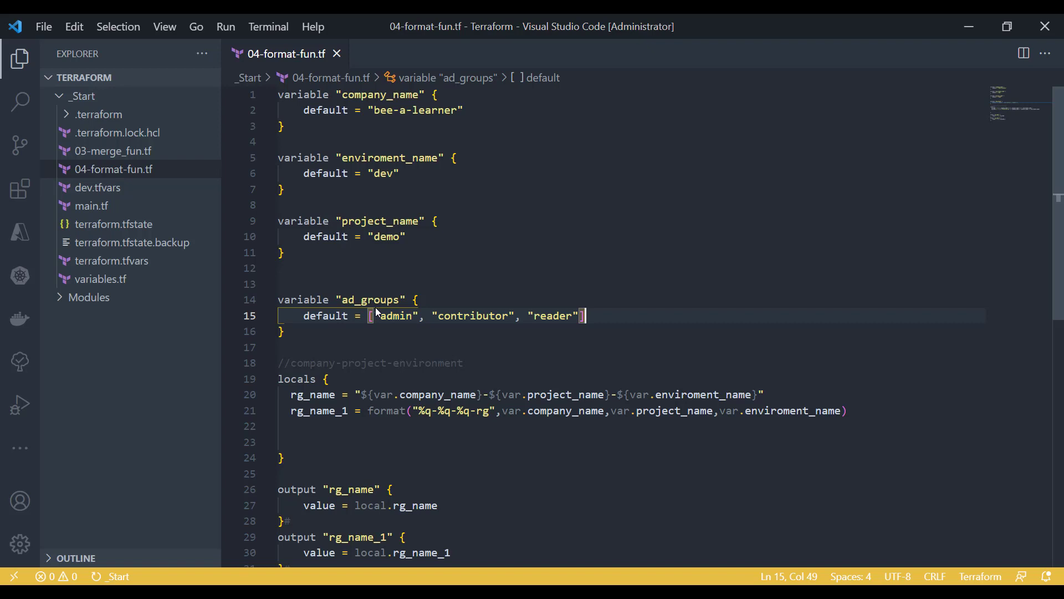
pyautogui.doubleClick(369, 299)
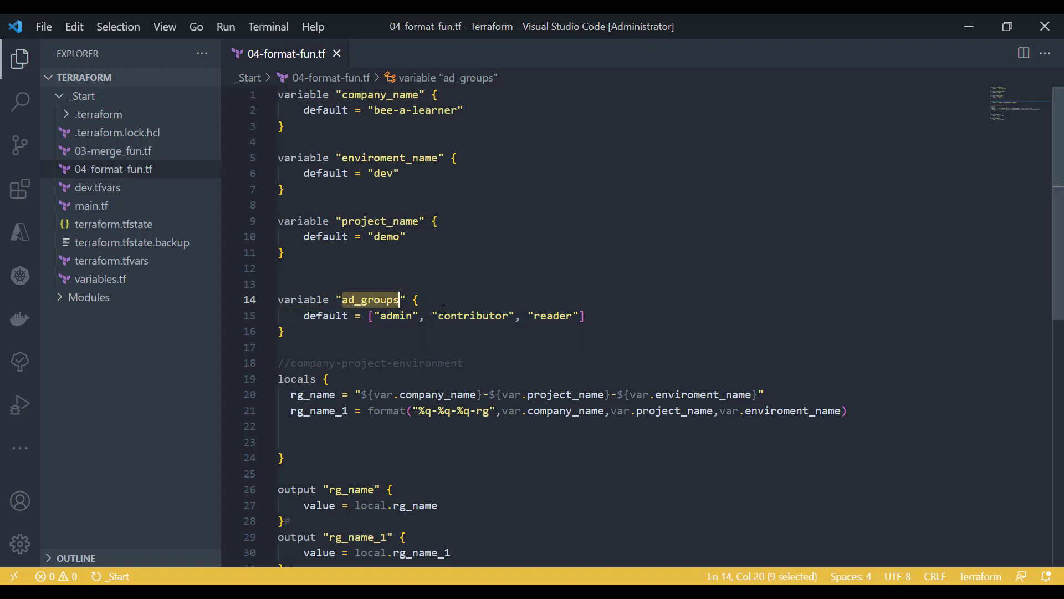
pyautogui.click(601, 316)
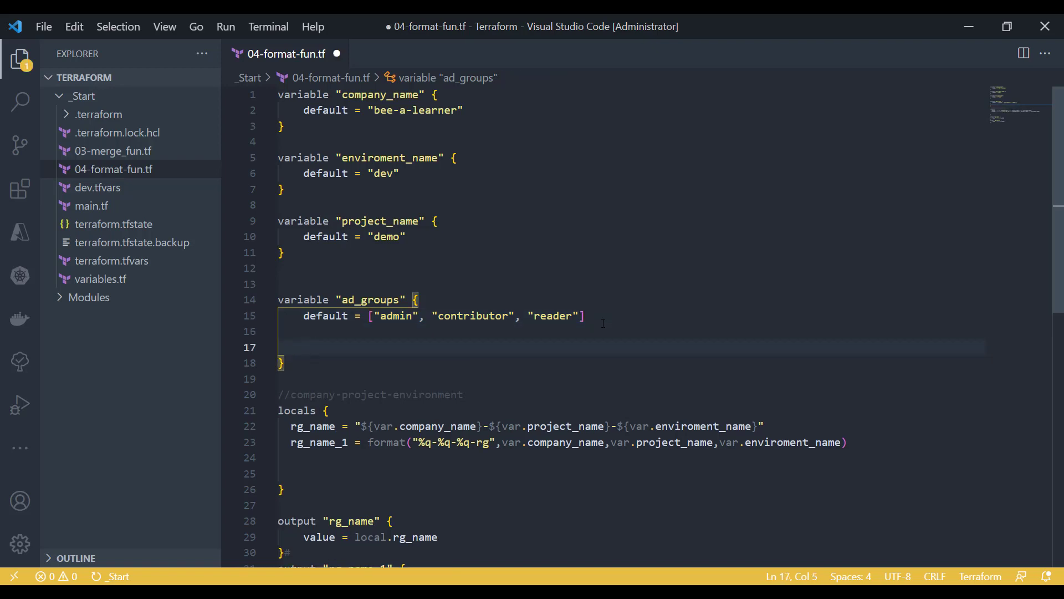
# Step: Add commented examples demo-admin, demo-contributor and demo-reader inside ad_groups and save
pyautogui.write('demo-')
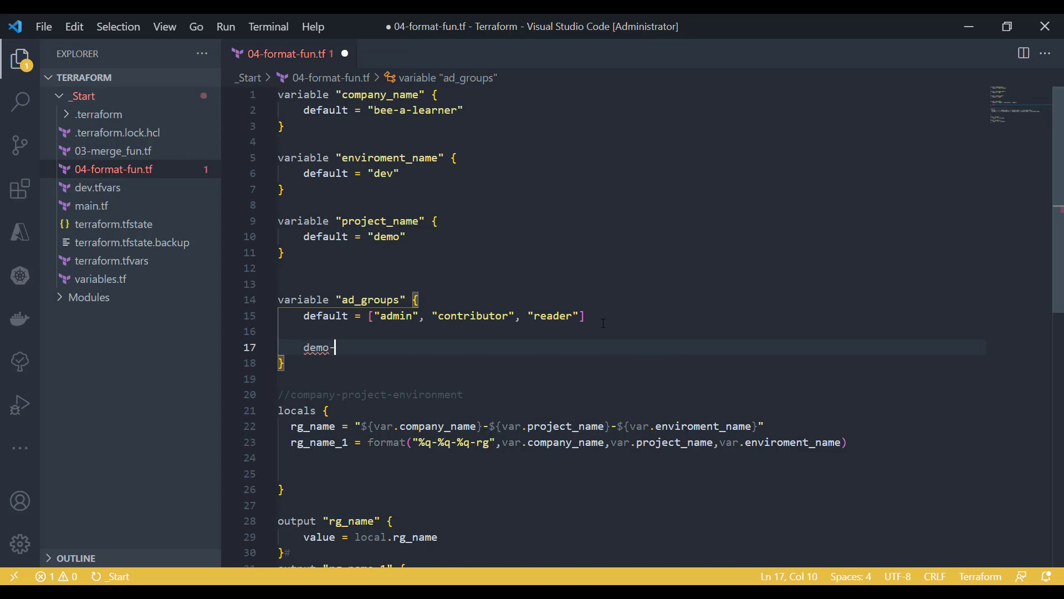
pyautogui.write('admin')
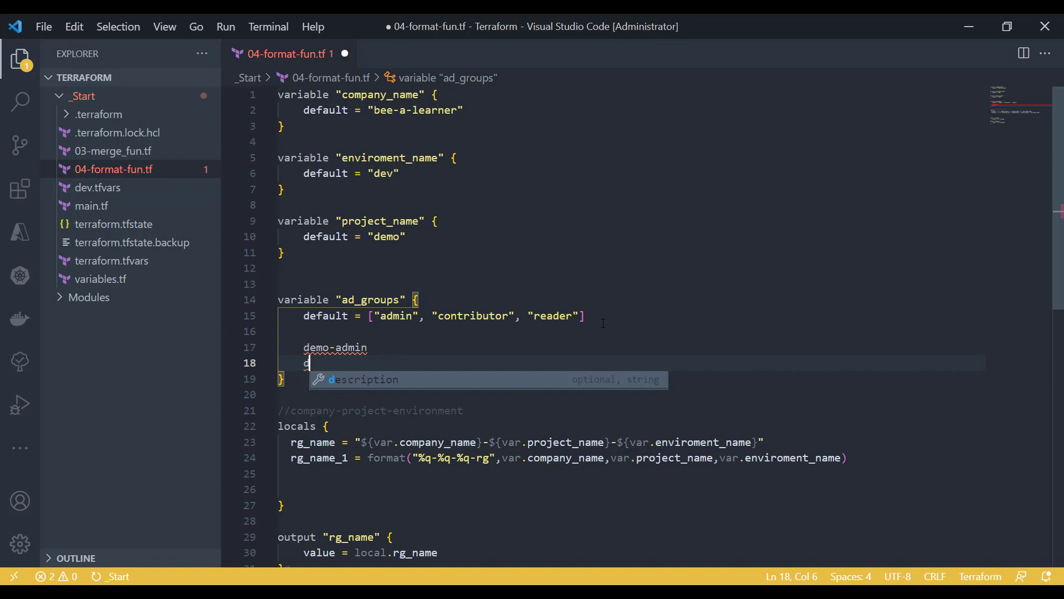
pyautogui.write('demo-contributo')
pyautogui.write('demo-reade')
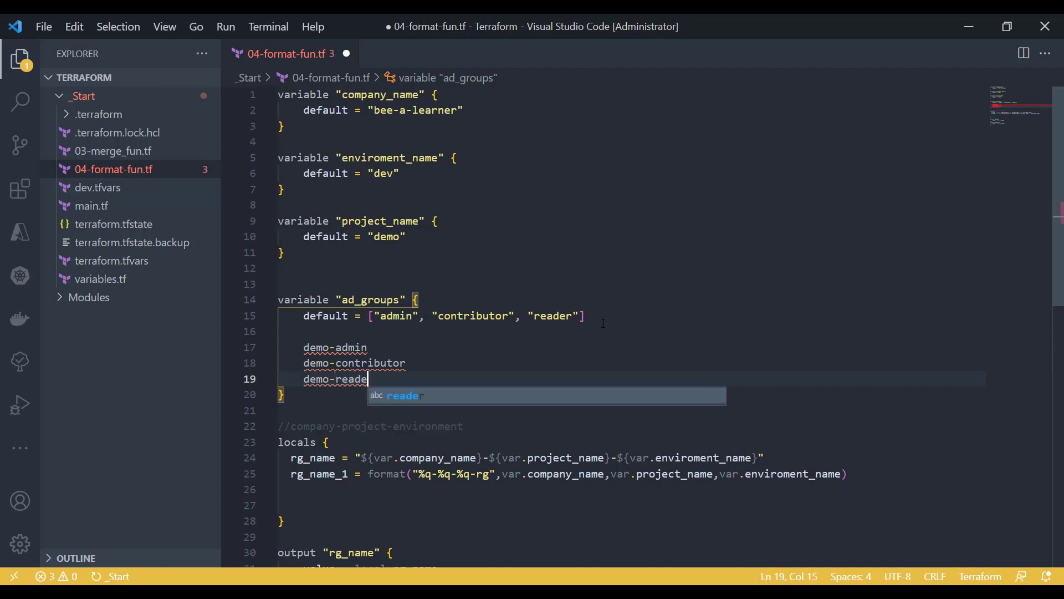
pyautogui.write('r')
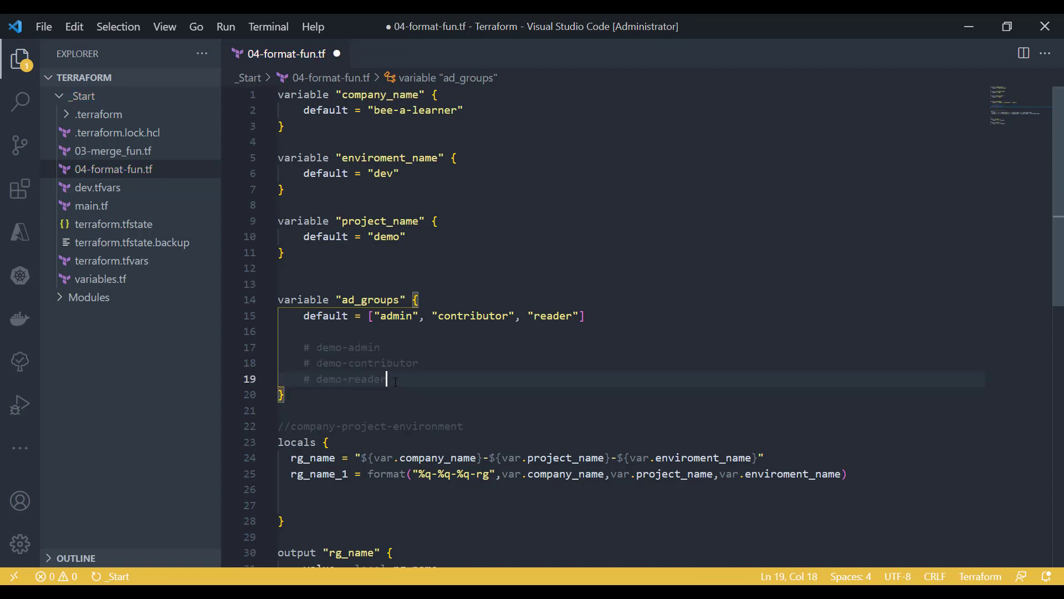
pyautogui.click(399, 315)
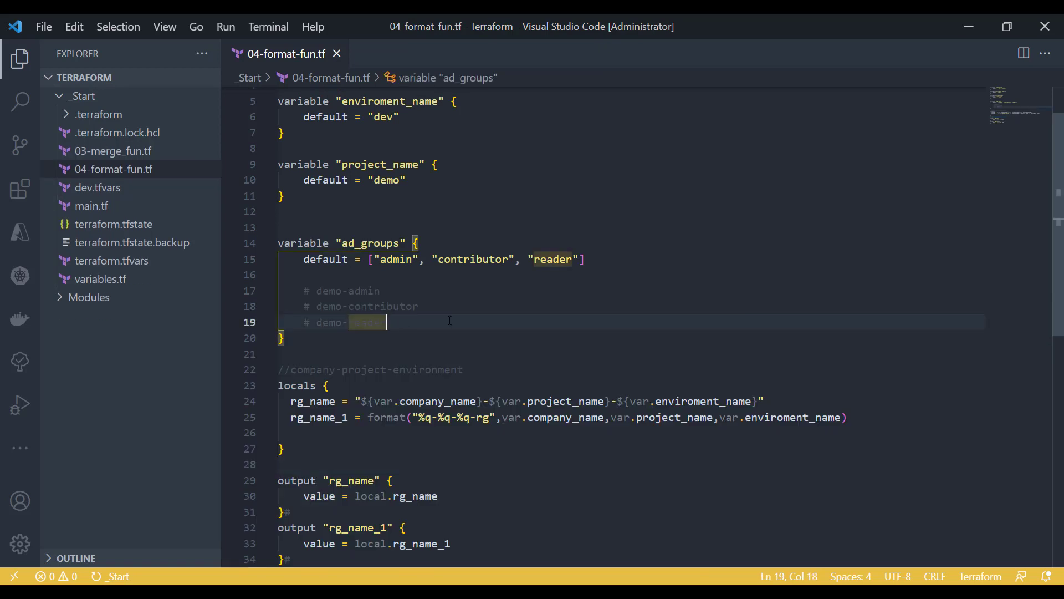
pyautogui.moveTo(325, 259)
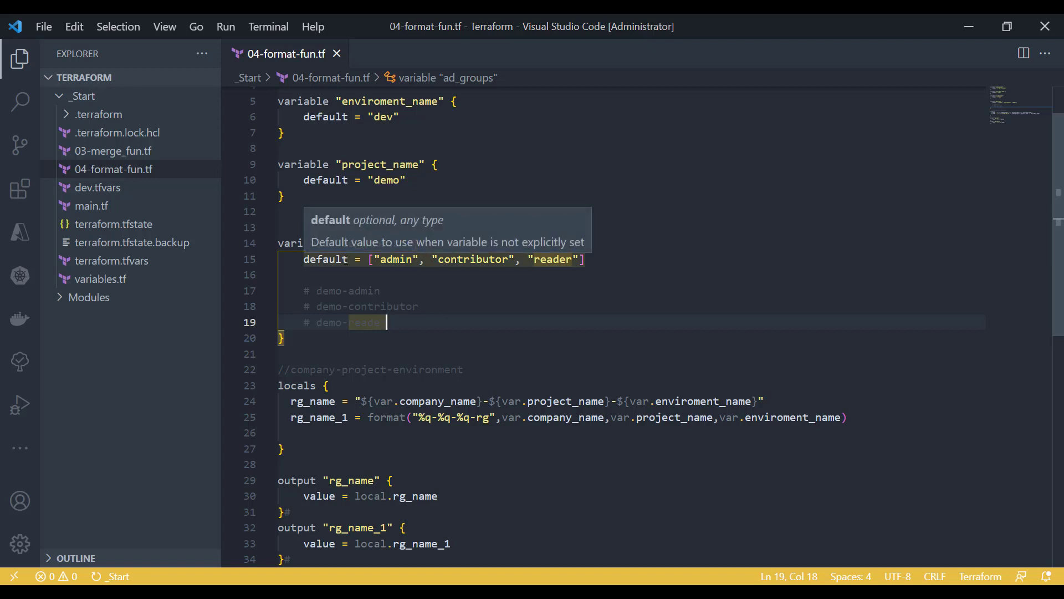
pyautogui.click(393, 259)
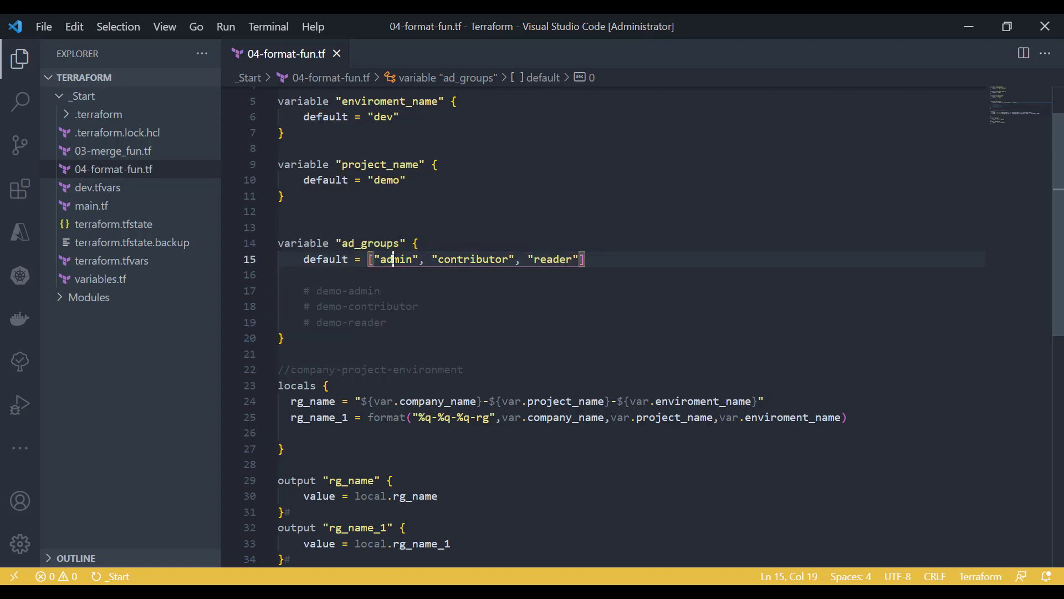
pyautogui.doubleClick(397, 259)
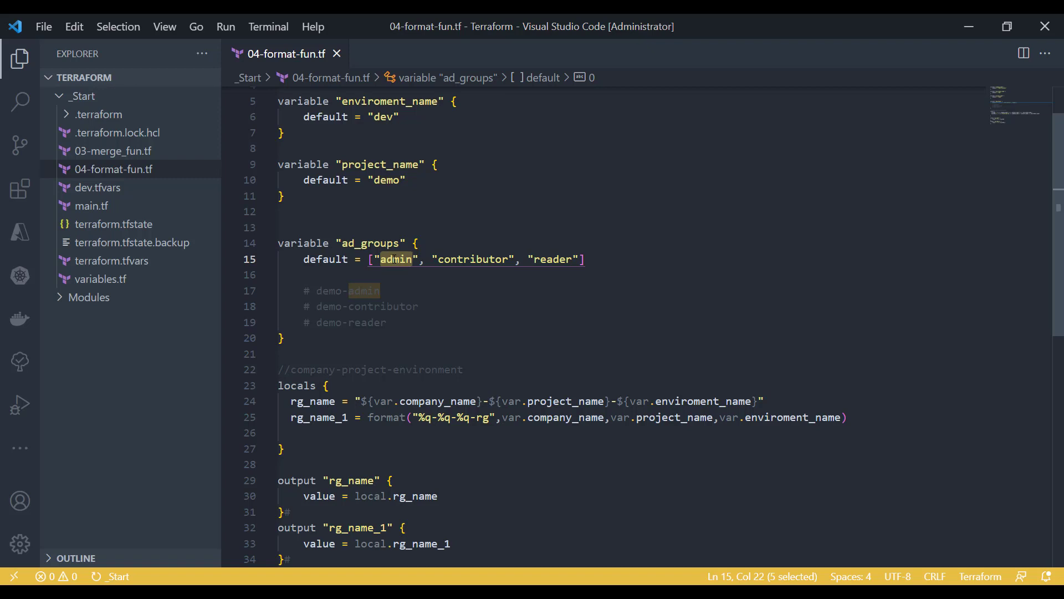
pyautogui.click(387, 322)
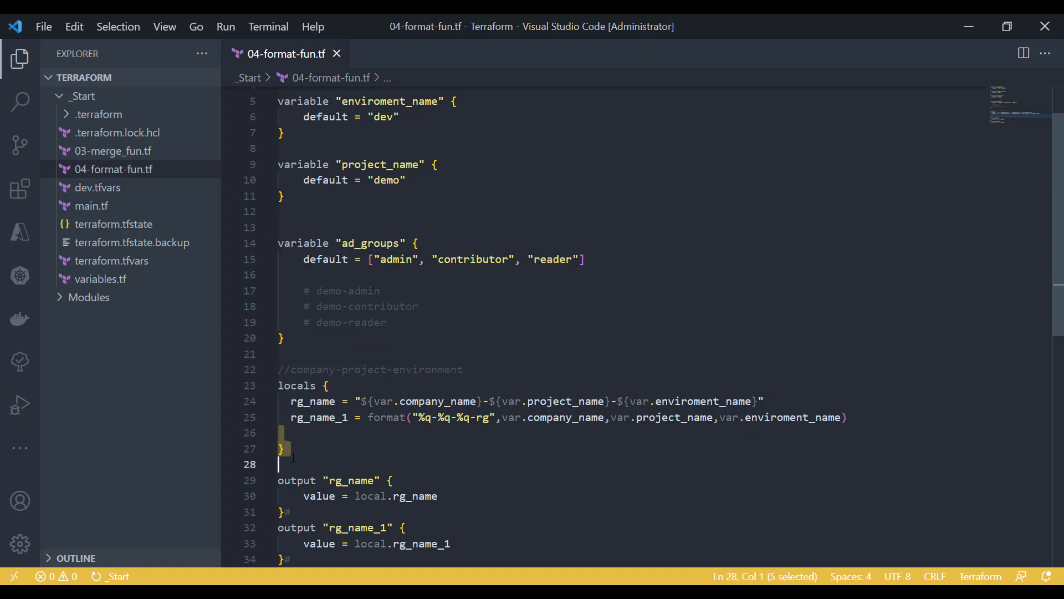
# Step: Add list_of_group = formatlist("demo - %s", var.ad_groups) to locals with a matching output
pyautogui.write('list_of_group = formatlist("demo - %s",var.ad_groups)')
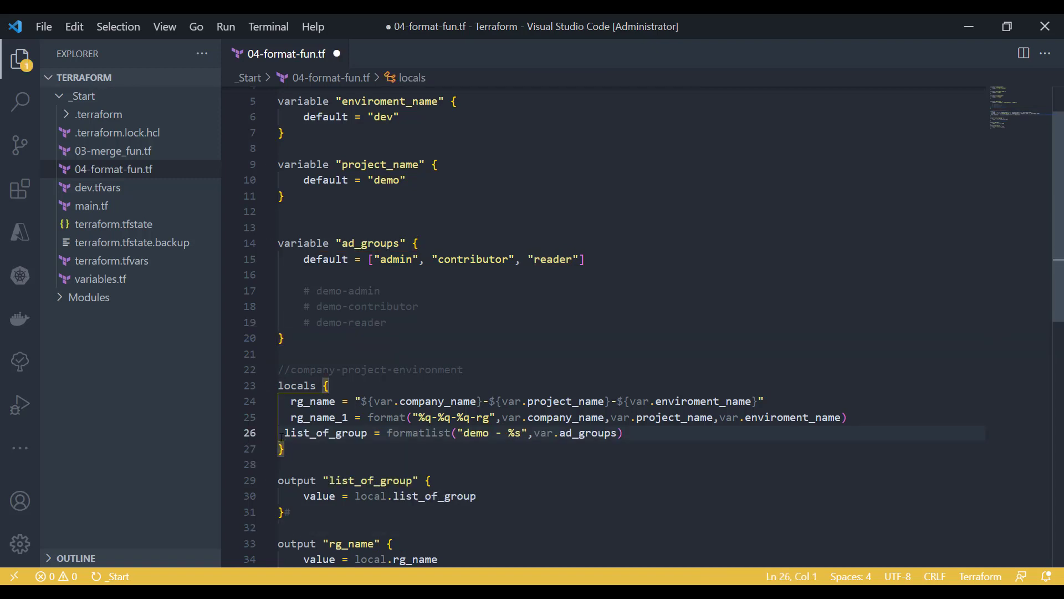
pyautogui.press('Enter')
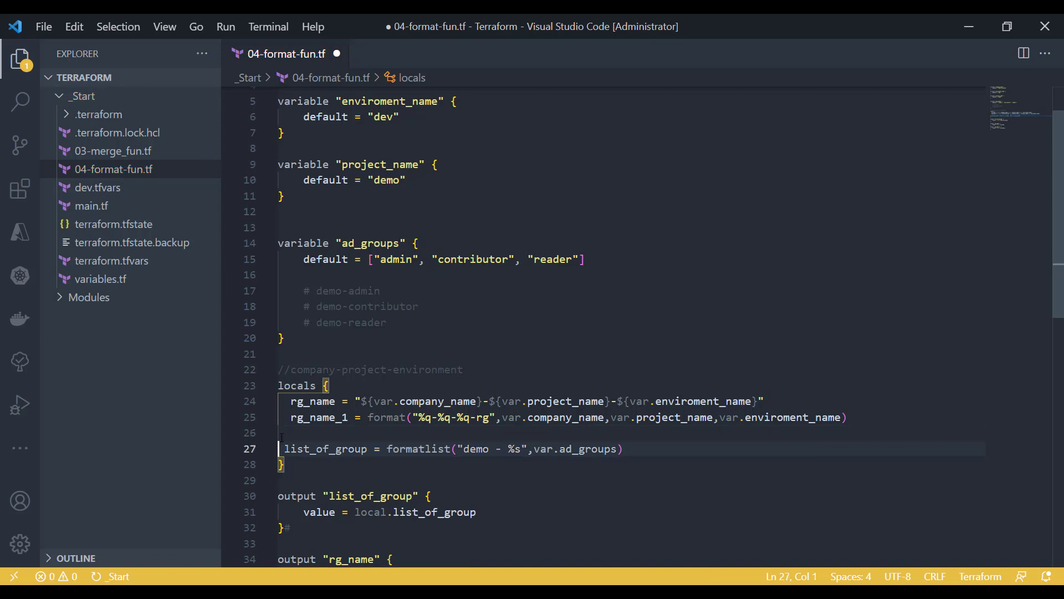
pyautogui.doubleClick(326, 448)
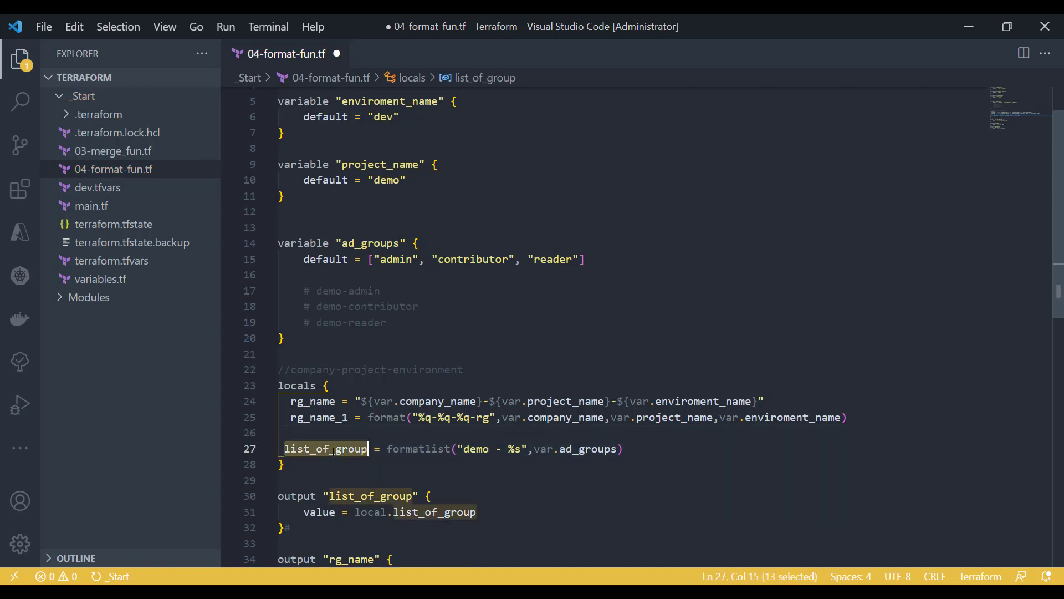
pyautogui.doubleClick(417, 448)
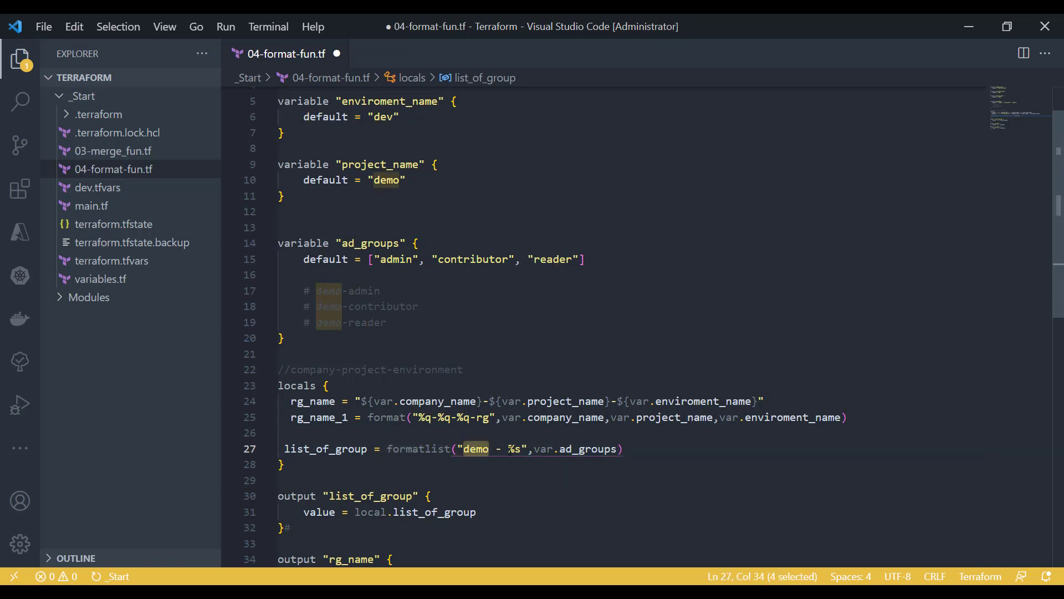
pyautogui.click(508, 448)
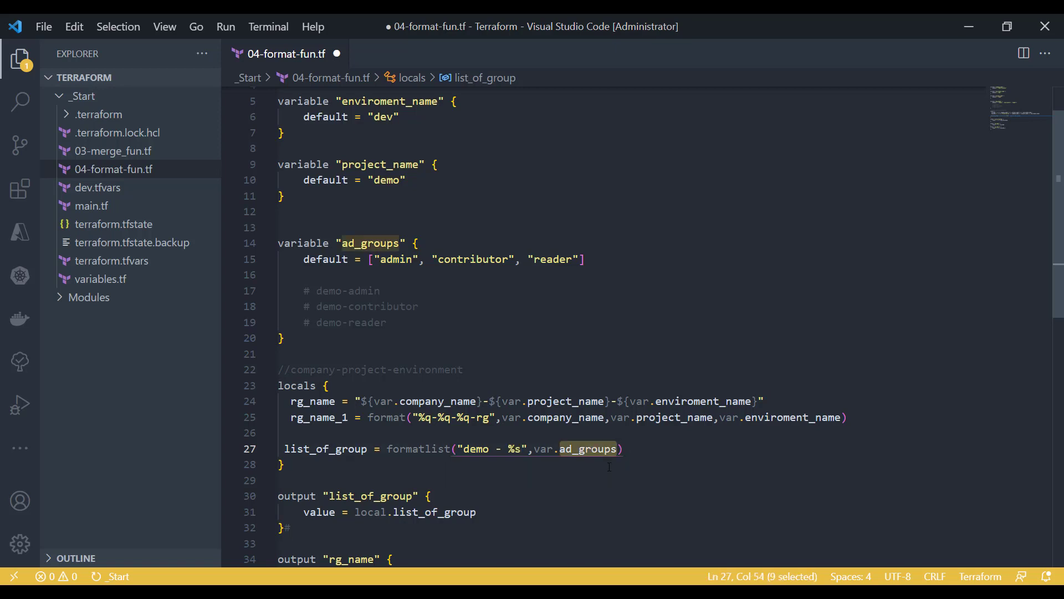
pyautogui.click(284, 464)
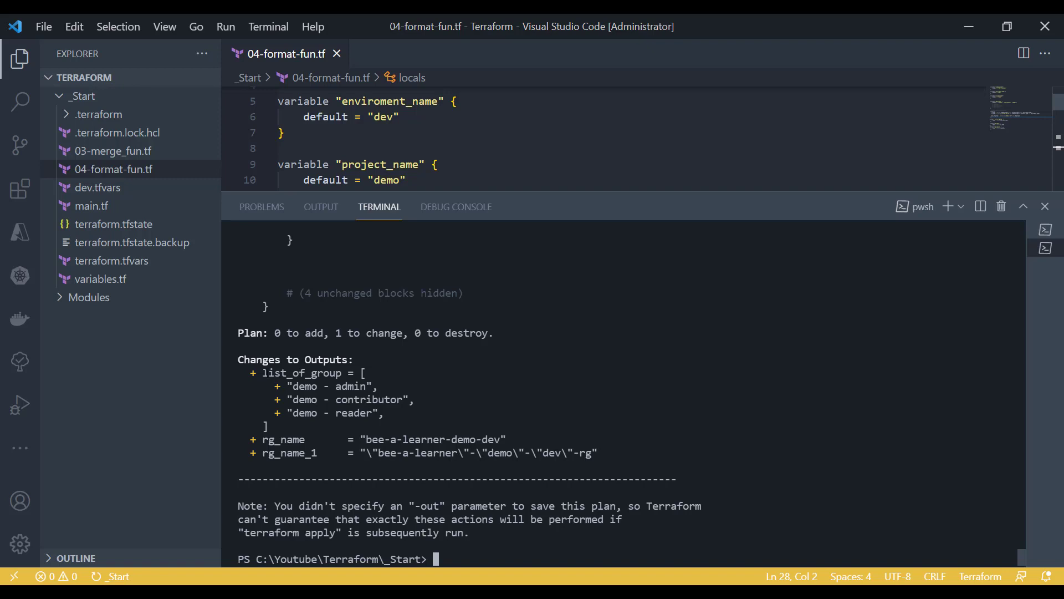
# Step: Check list_of_group in the plan output, then close the terminal panel
pyautogui.doubleClick(301, 373)
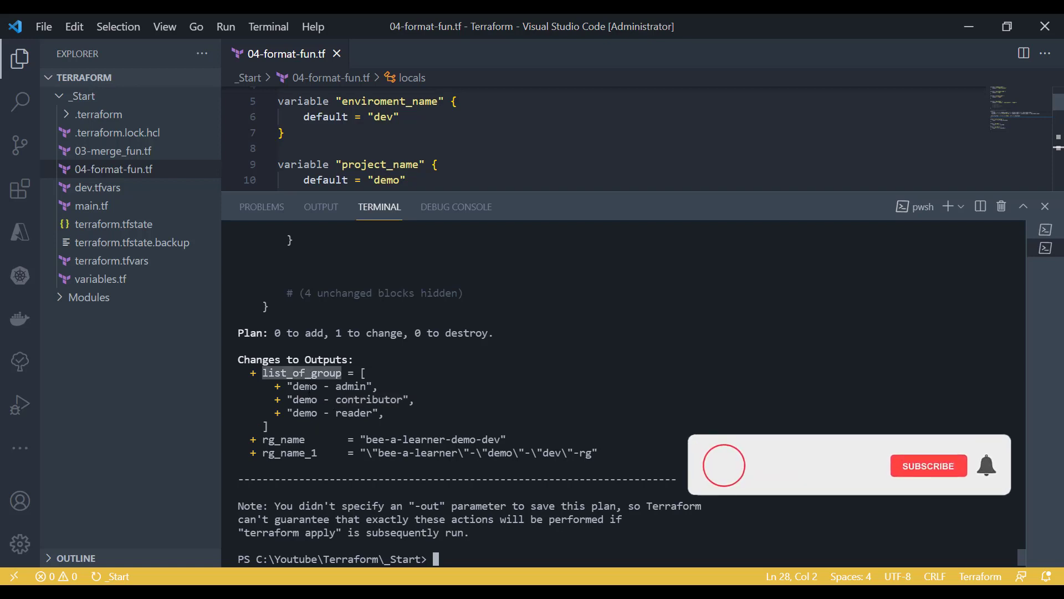
pyautogui.click(928, 465)
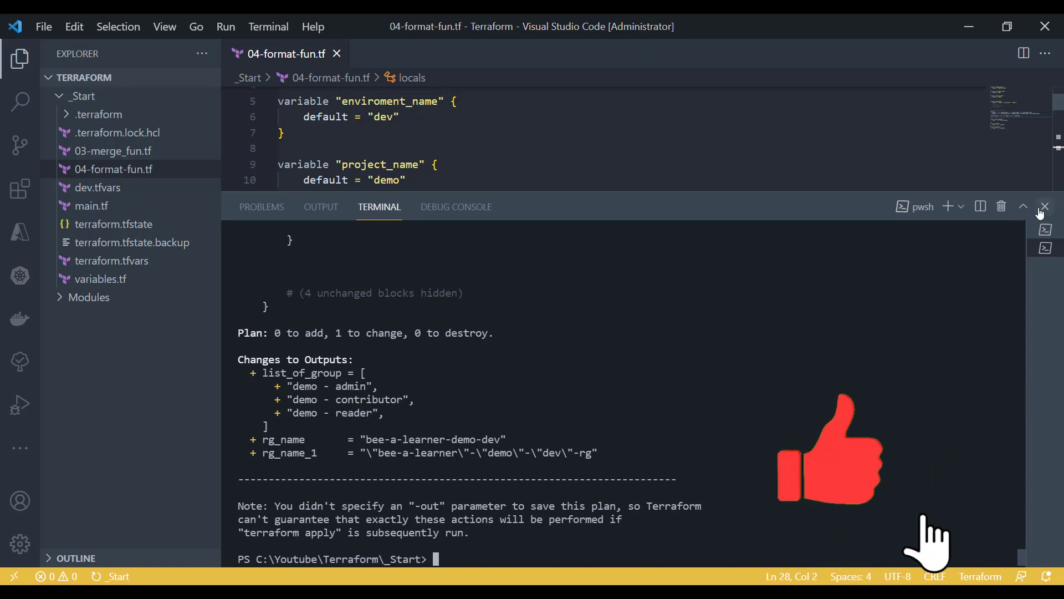
pyautogui.click(1044, 206)
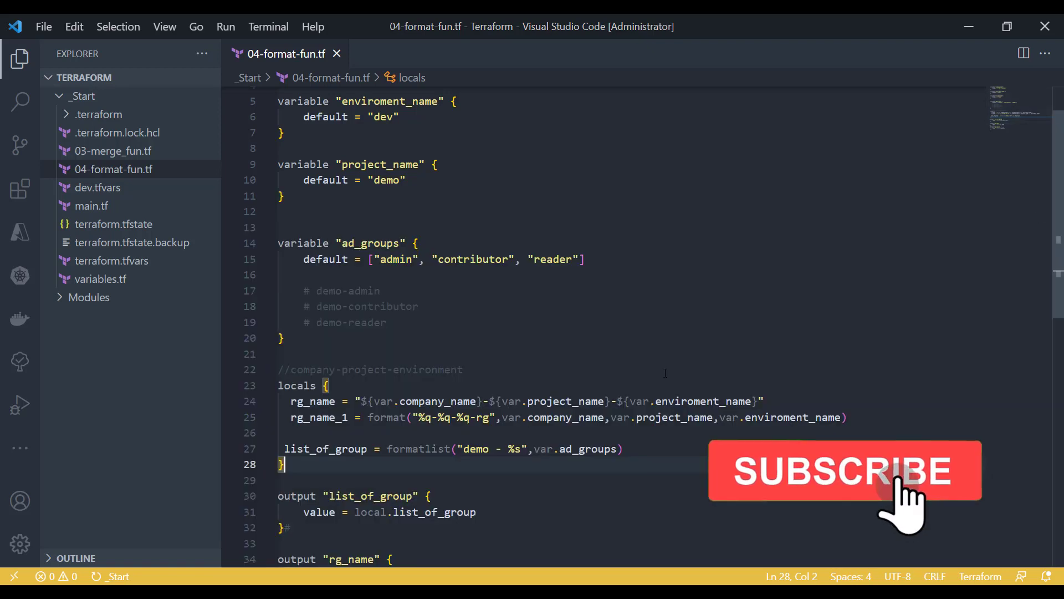